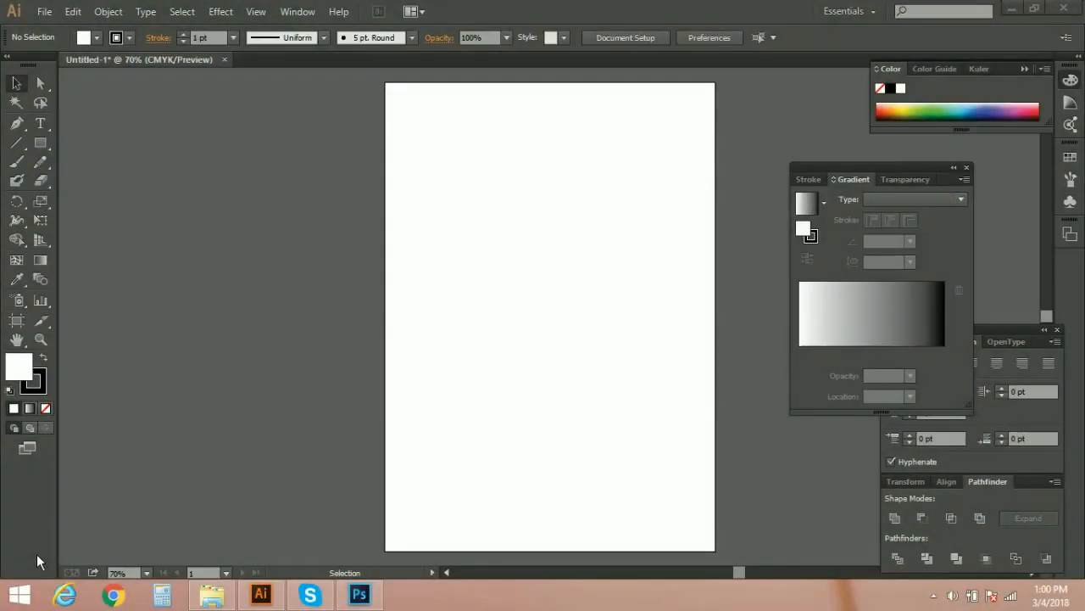
pyautogui.moveTo(534, 419)
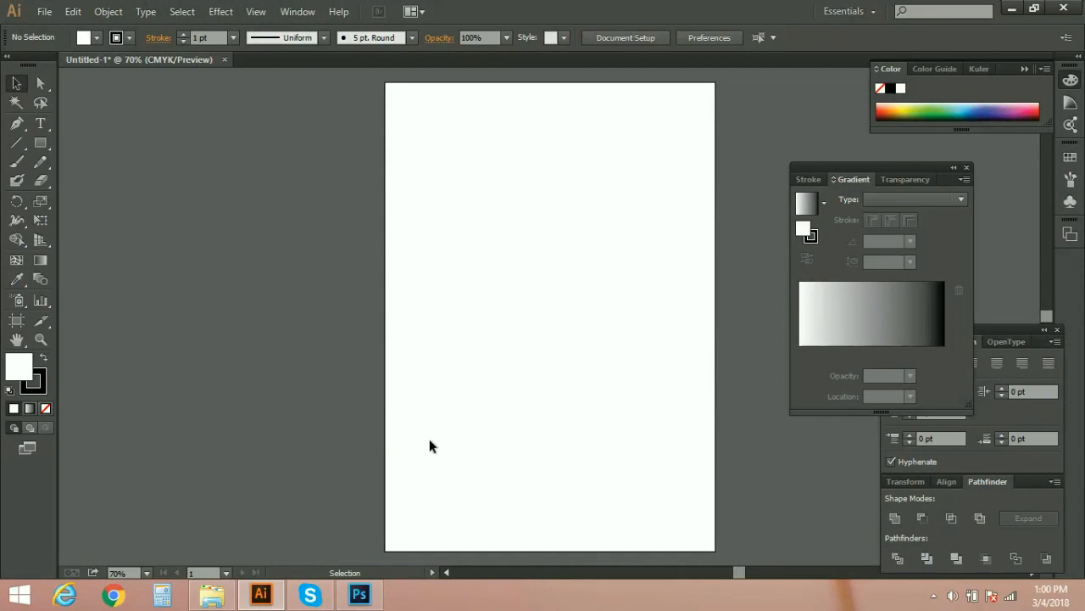
# Open airplane.ai from the Export icons folder in Illustrator
pyautogui.click(471, 237)
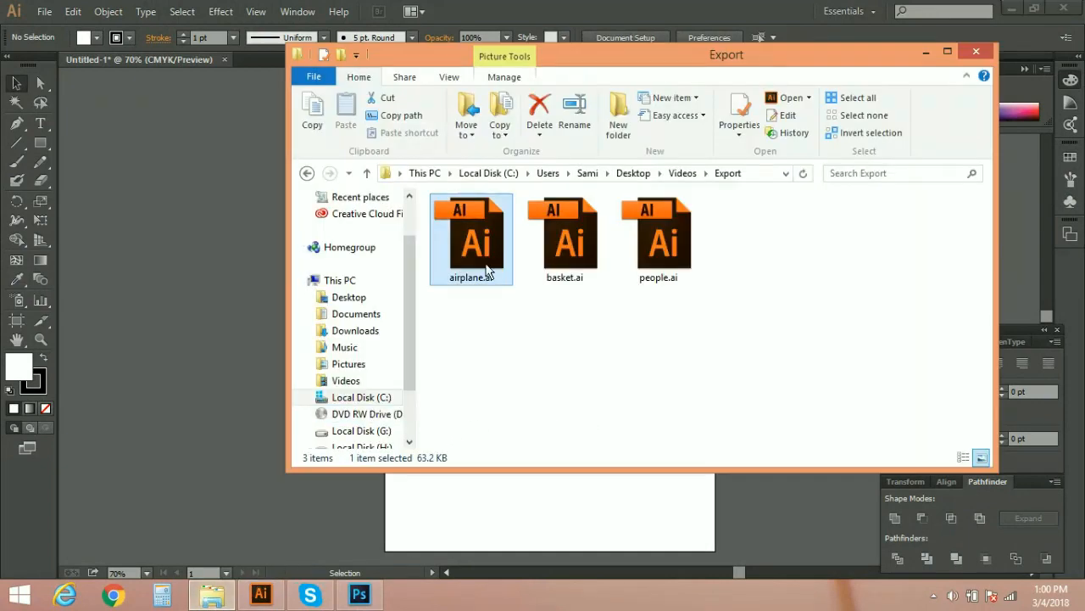
pyautogui.doubleClick(471, 239)
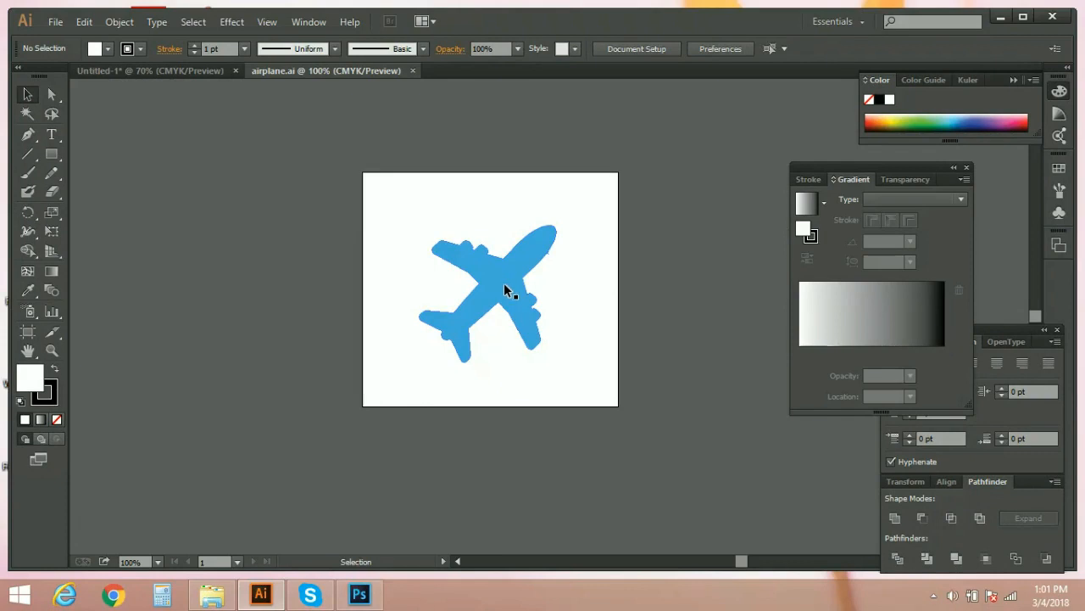
pyautogui.moveTo(504, 303)
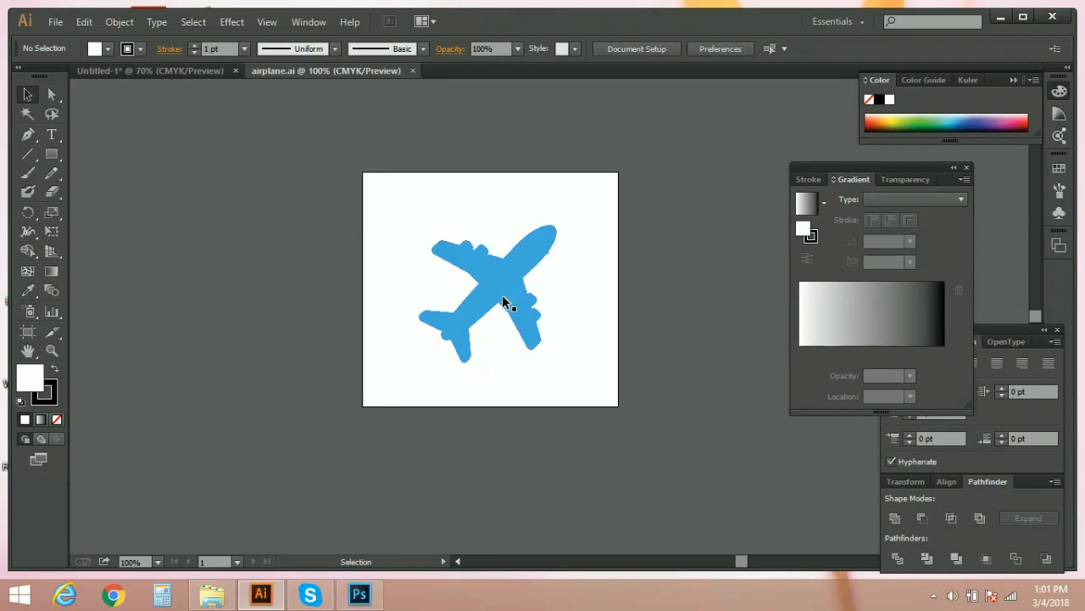
pyautogui.click(55, 22)
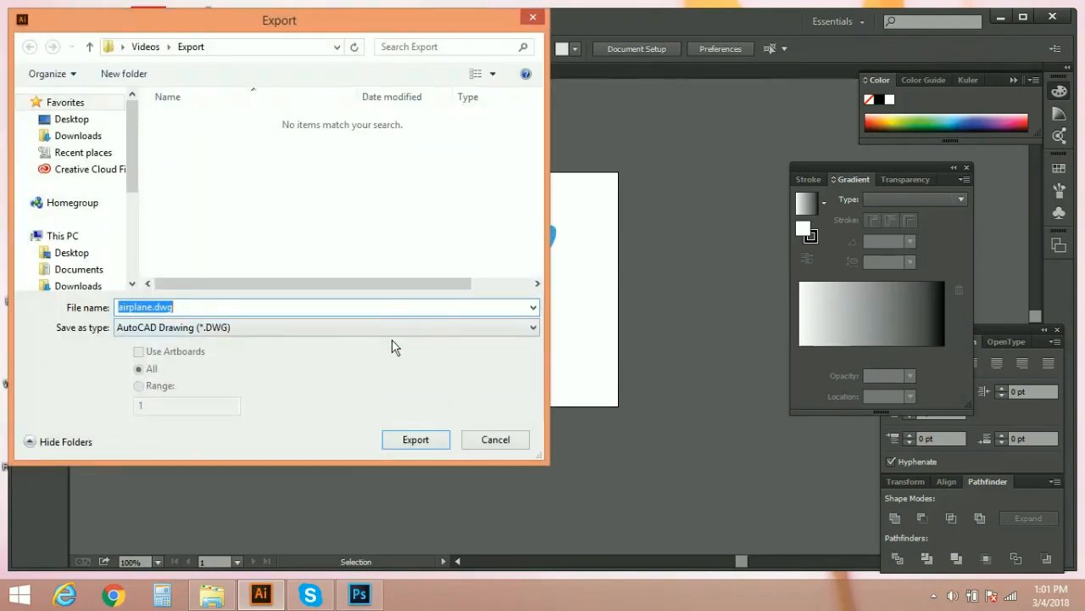
pyautogui.click(325, 326)
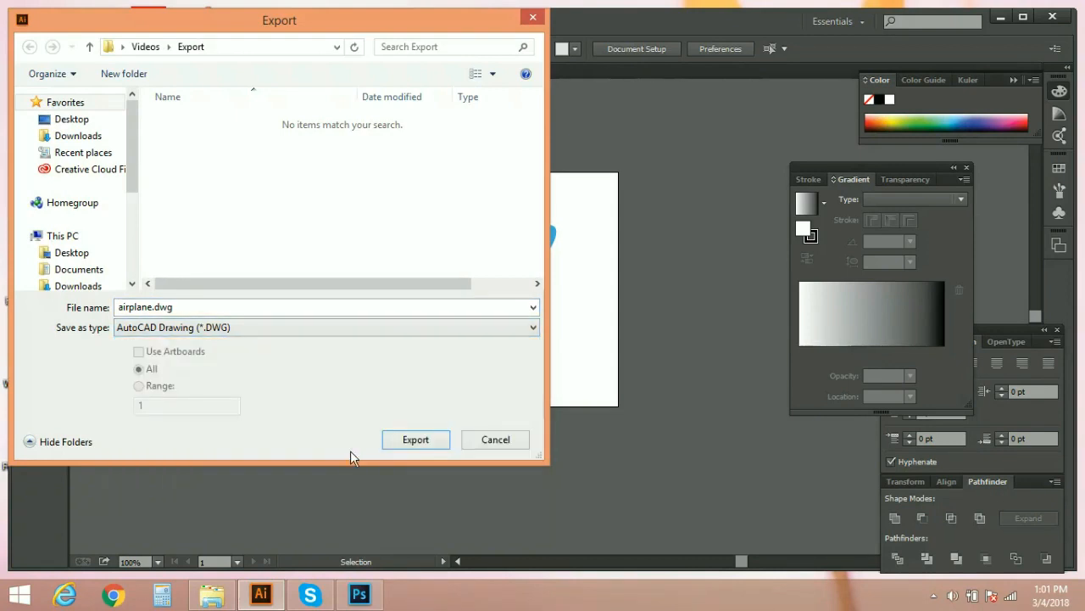
pyautogui.click(495, 439)
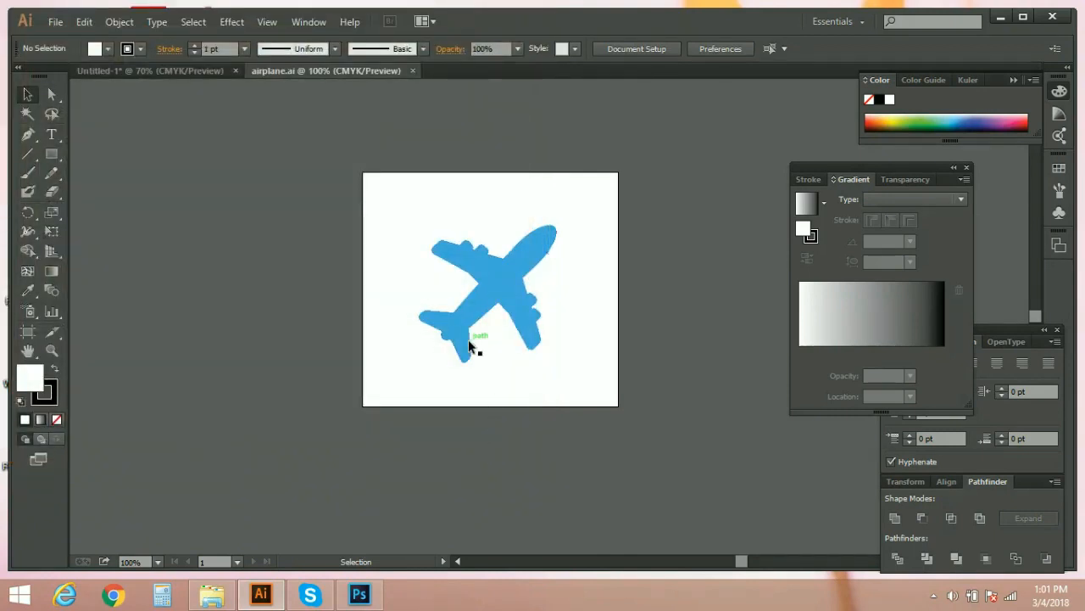
# Copy the blue airplane compound path and switch over to Photoshop
pyautogui.click(490, 289)
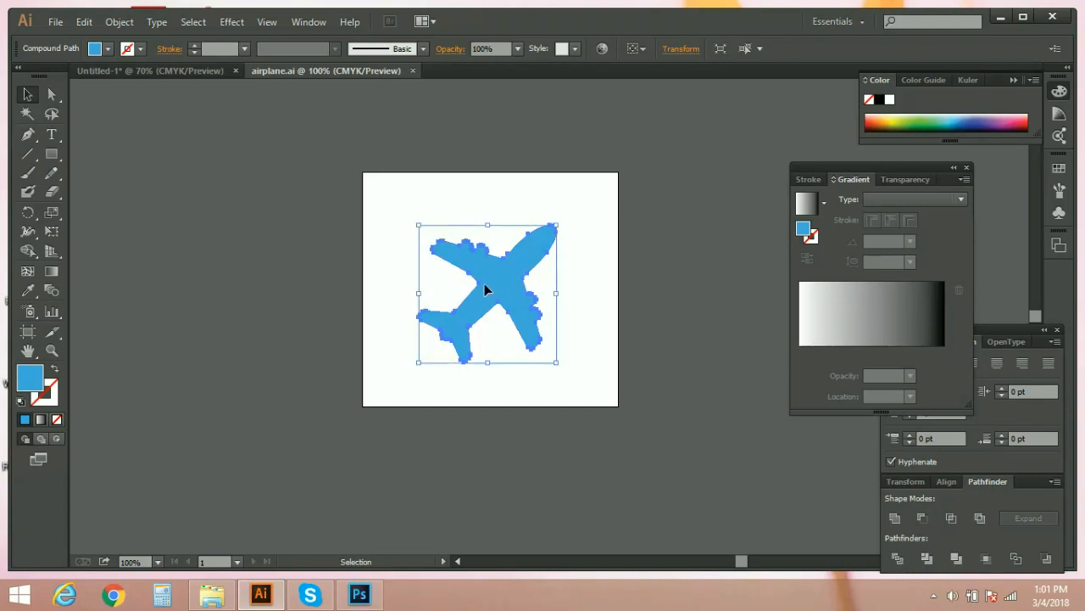
pyautogui.moveTo(360, 594)
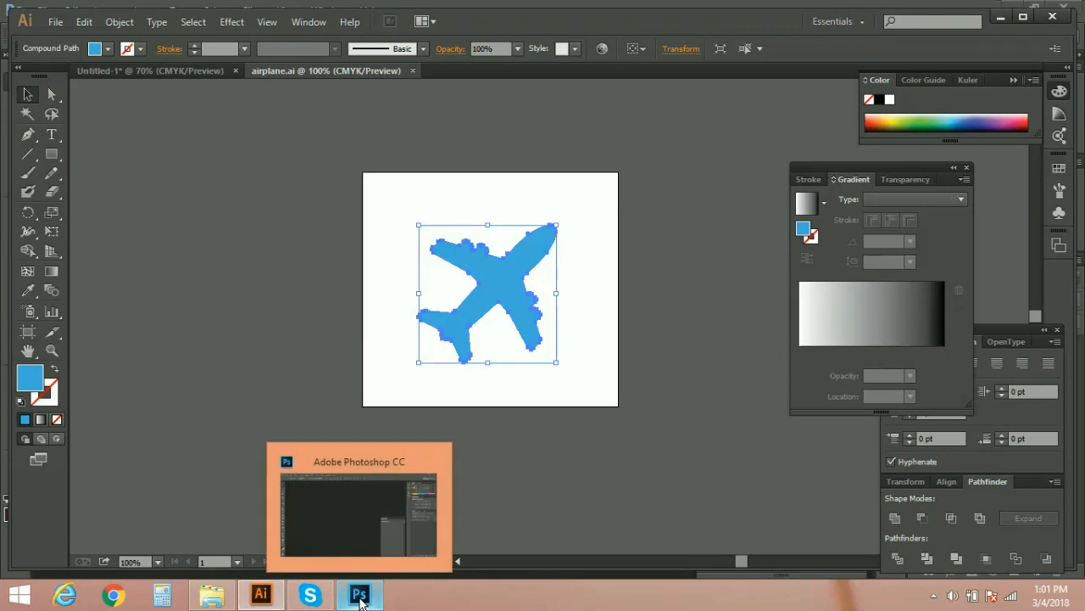
pyautogui.click(359, 594)
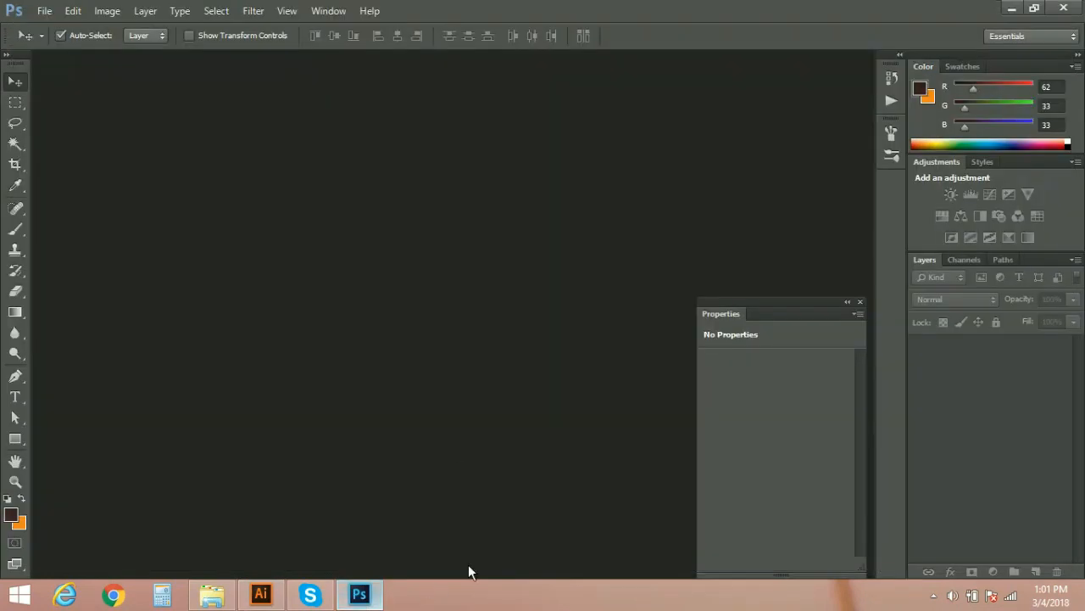
# Create a new white 480×480 px document using the Clipboard preset
pyautogui.click(44, 11)
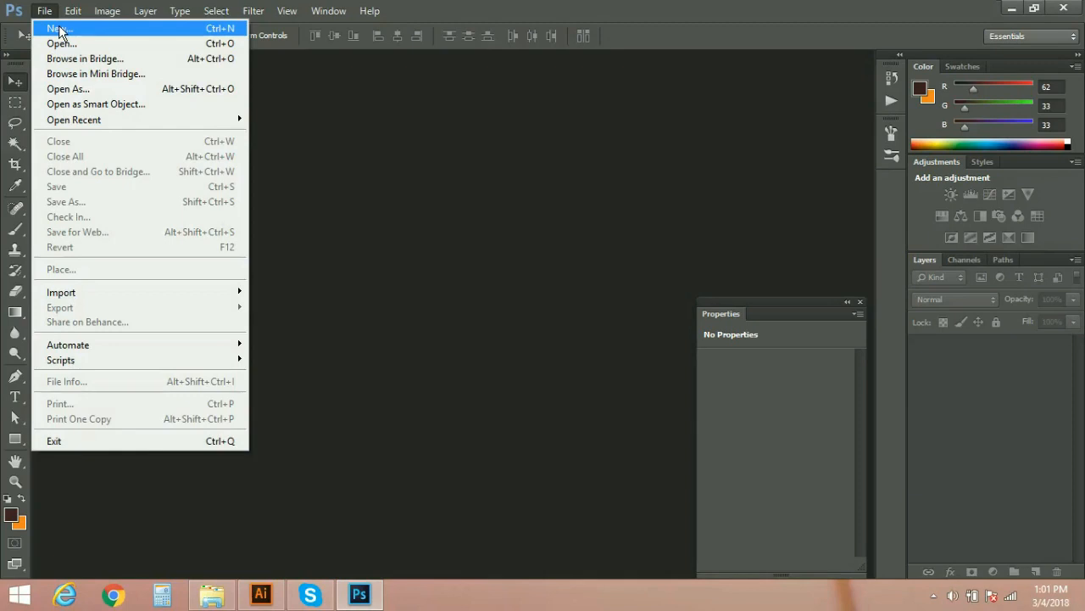
pyautogui.click(59, 29)
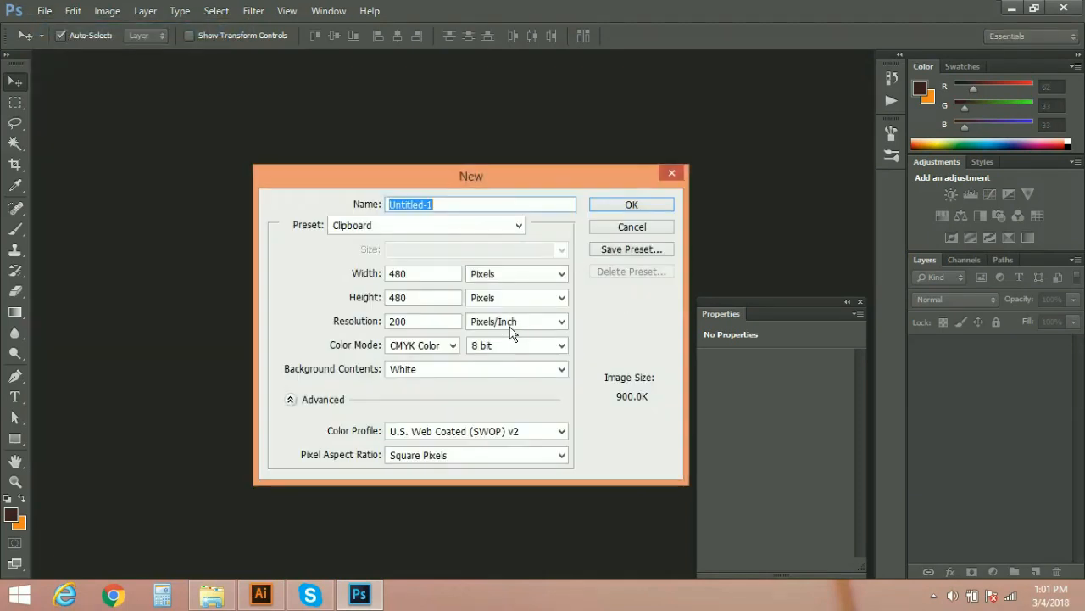
pyautogui.click(631, 204)
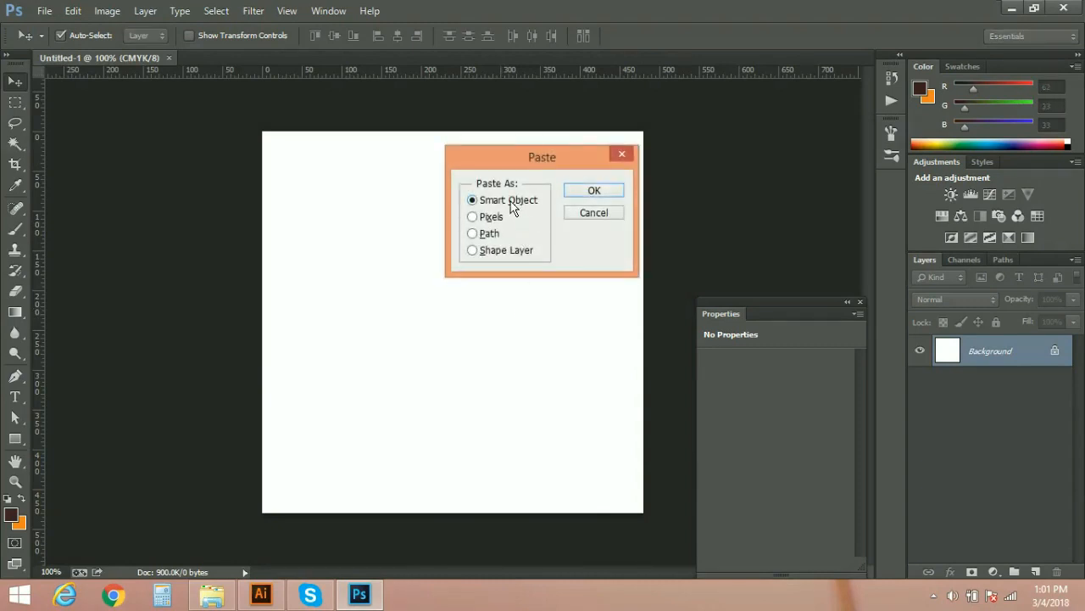
pyautogui.moveTo(512, 216)
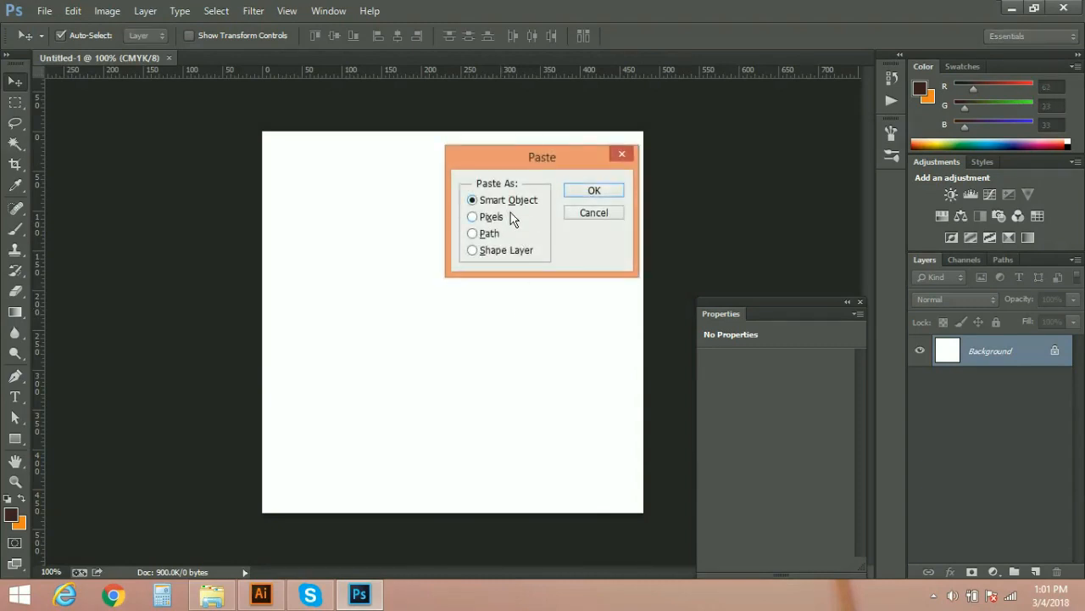
pyautogui.moveTo(522, 266)
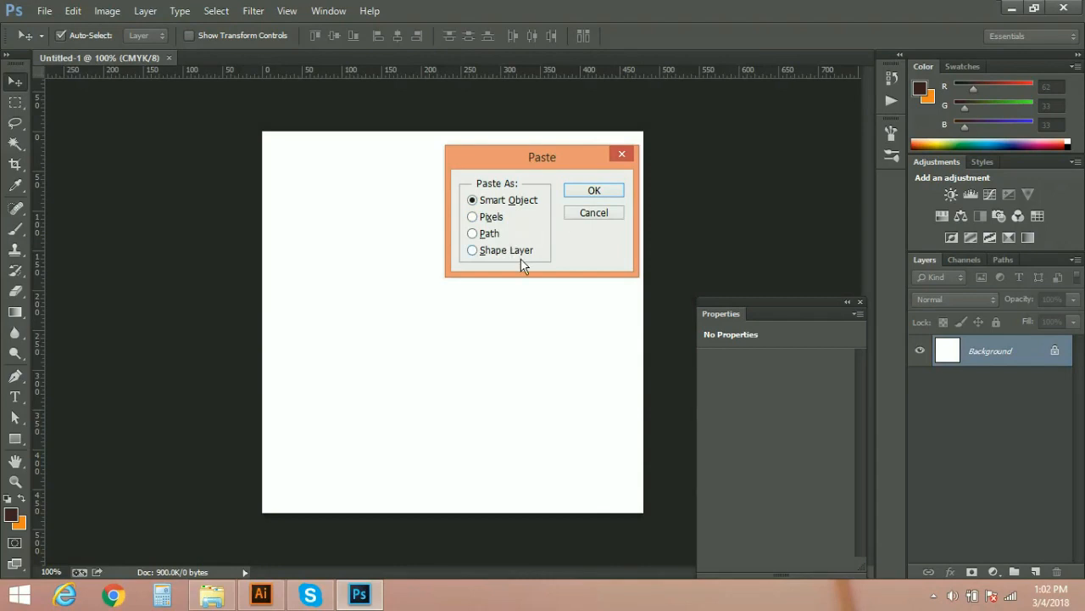
pyautogui.moveTo(484, 235)
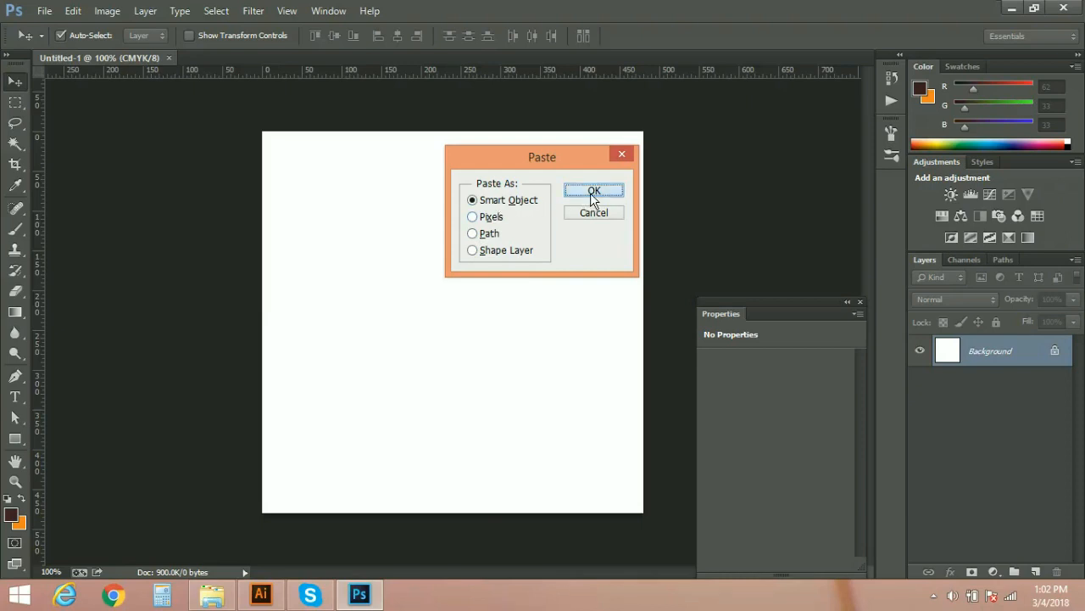
# Paste the airplane as a Smart Object, scale it down, and shift it up-right
pyautogui.click(594, 190)
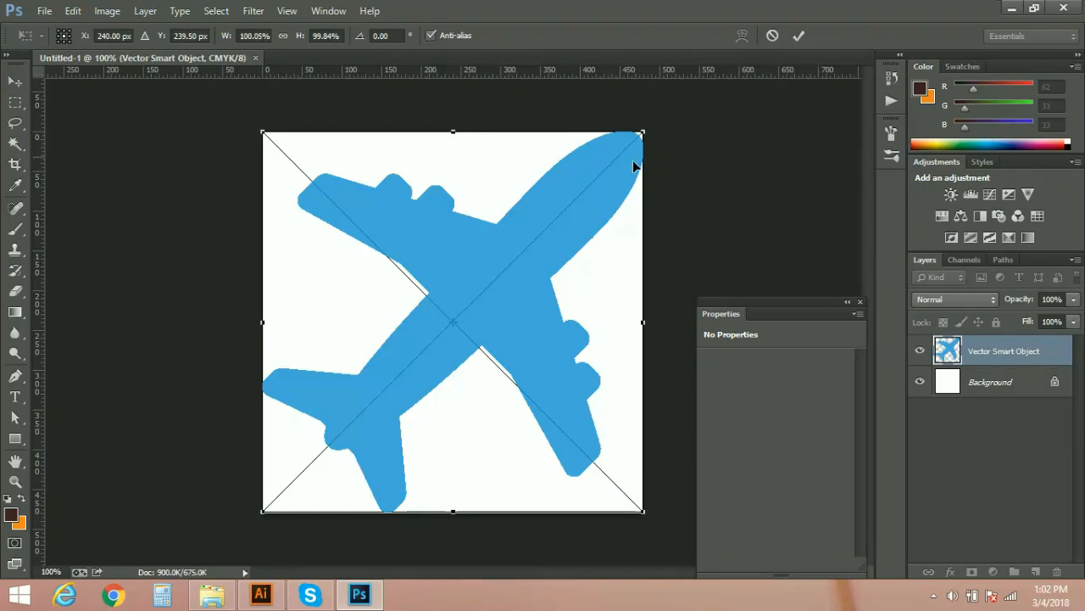
pyautogui.moveTo(542, 243)
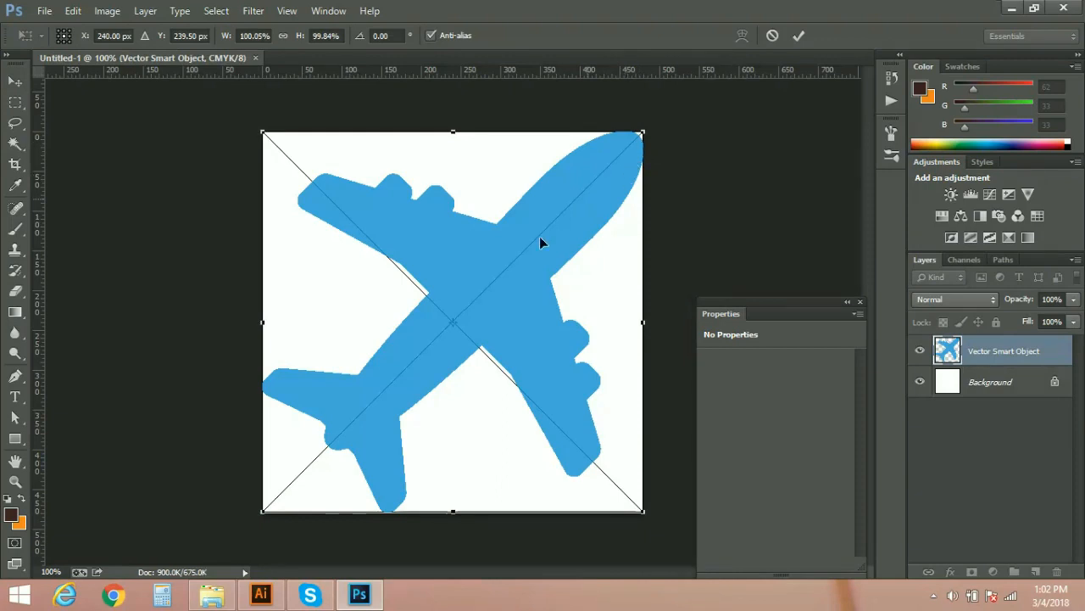
pyautogui.moveTo(454, 352)
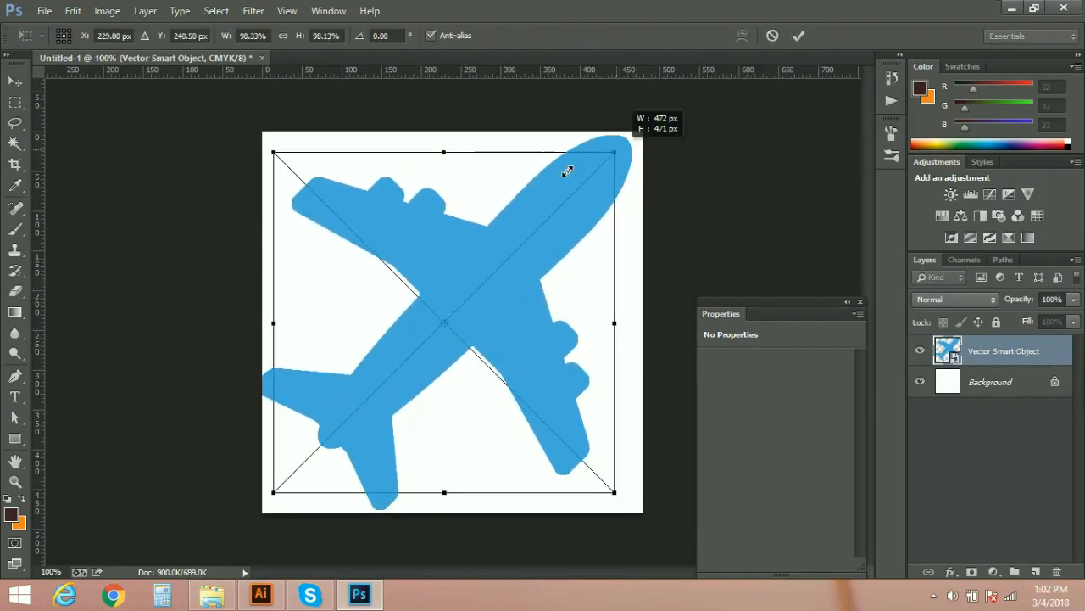
pyautogui.moveTo(615, 153); pyautogui.dragTo(496, 272)
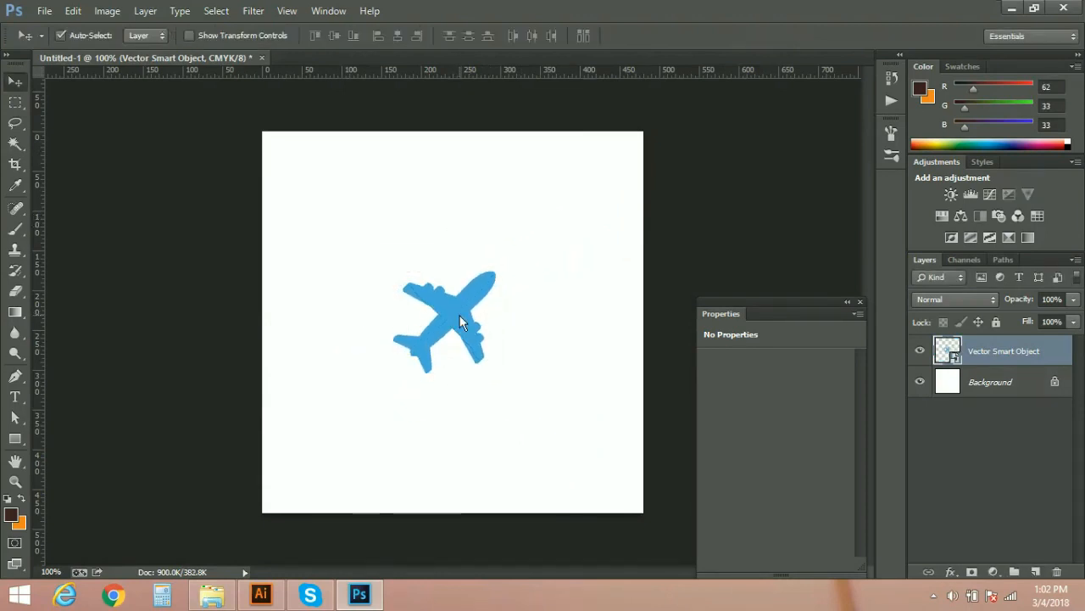
pyautogui.moveTo(445, 322); pyautogui.dragTo(482, 310)
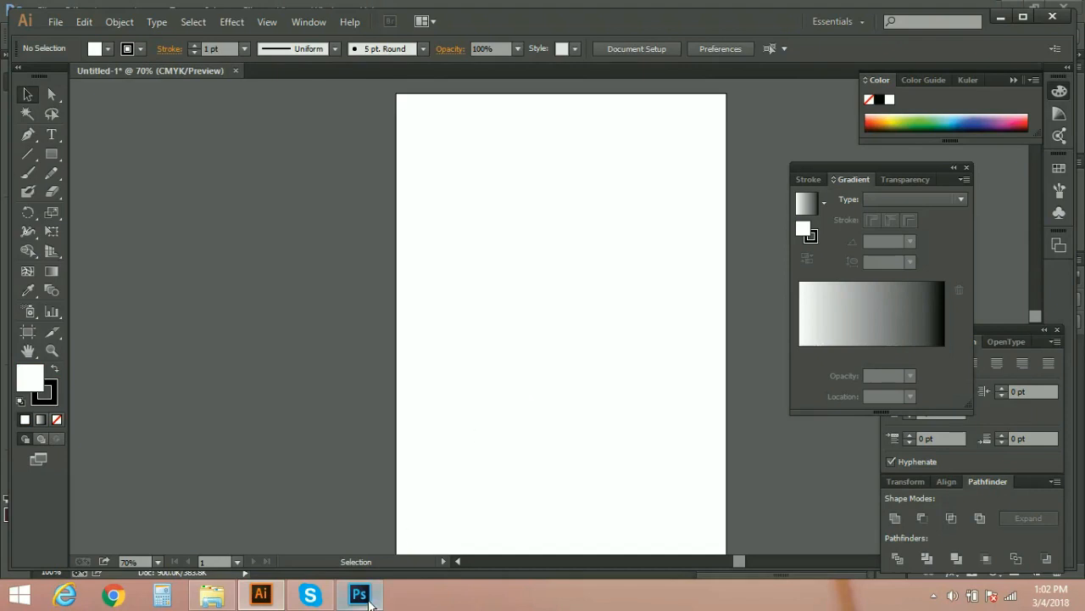
# Drag the small blue Vector Smart Object airplane until it settles near the canvas centre
pyautogui.click(359, 594)
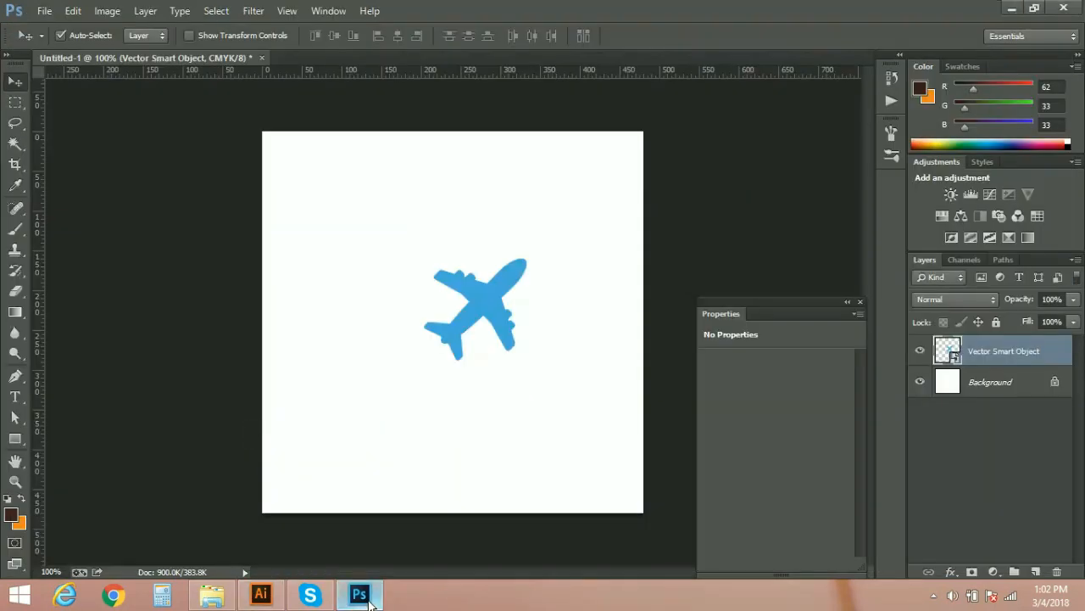
pyautogui.moveTo(474, 309); pyautogui.dragTo(437, 314)
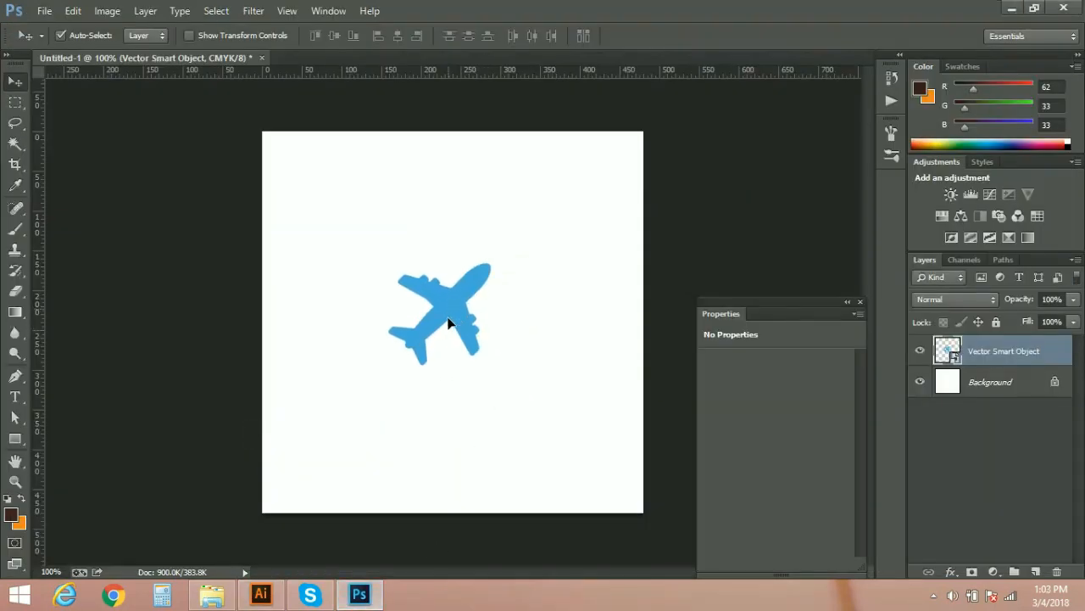
pyautogui.moveTo(450, 311); pyautogui.dragTo(453, 329)
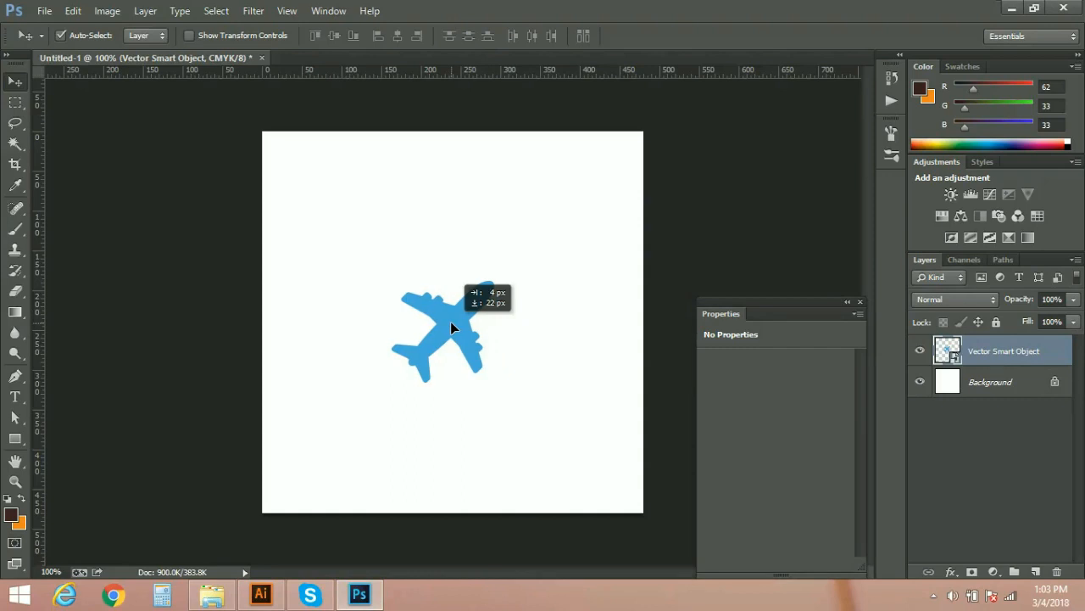
pyautogui.moveTo(450, 331); pyautogui.dragTo(457, 306)
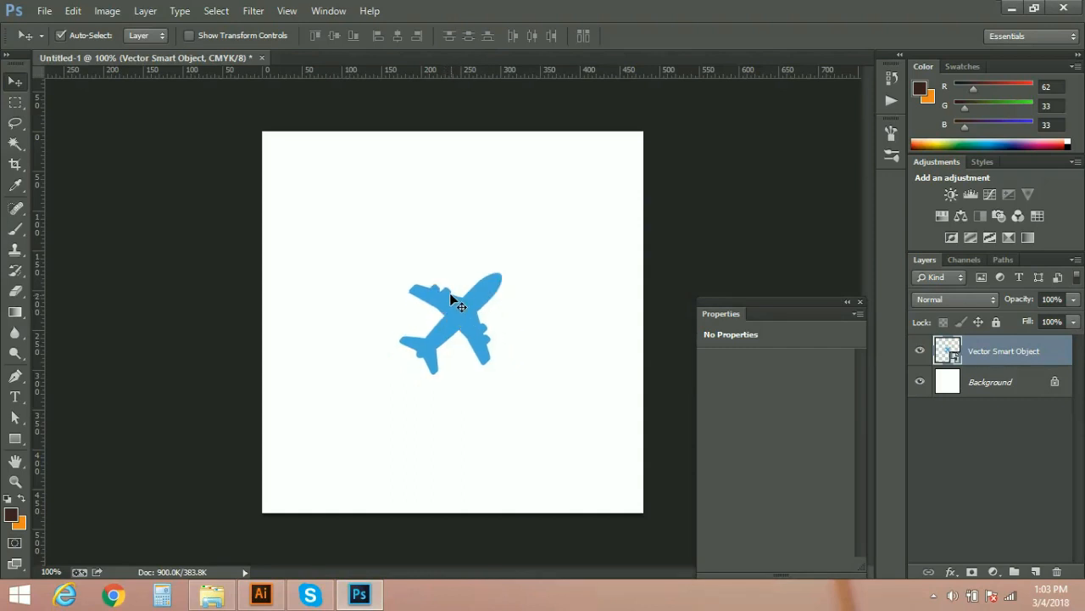
pyautogui.moveTo(451, 322); pyautogui.dragTo(475, 322)
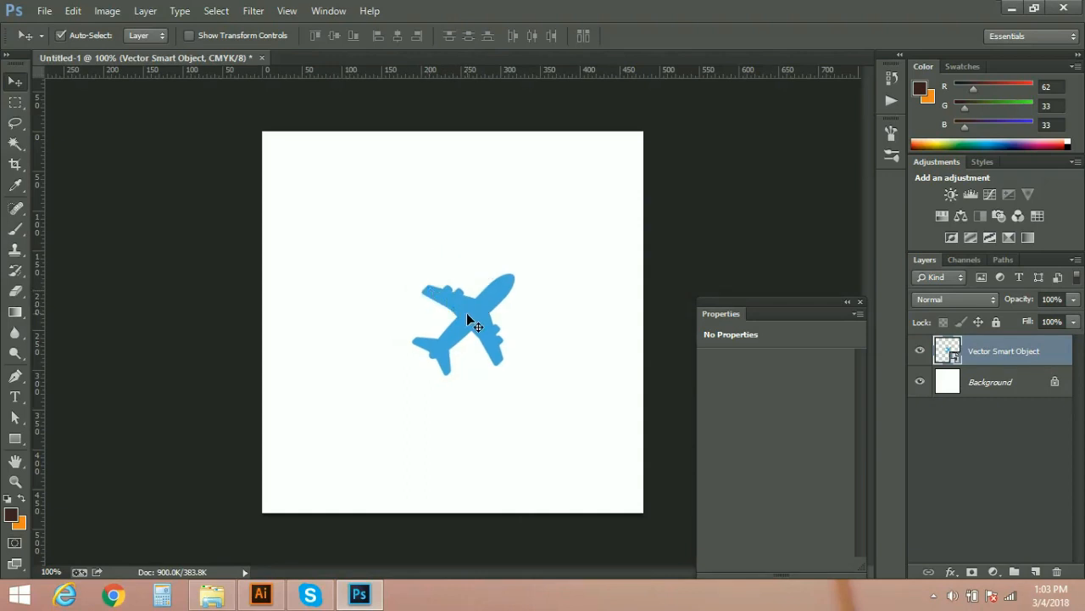
pyautogui.moveTo(475, 322); pyautogui.dragTo(458, 331)
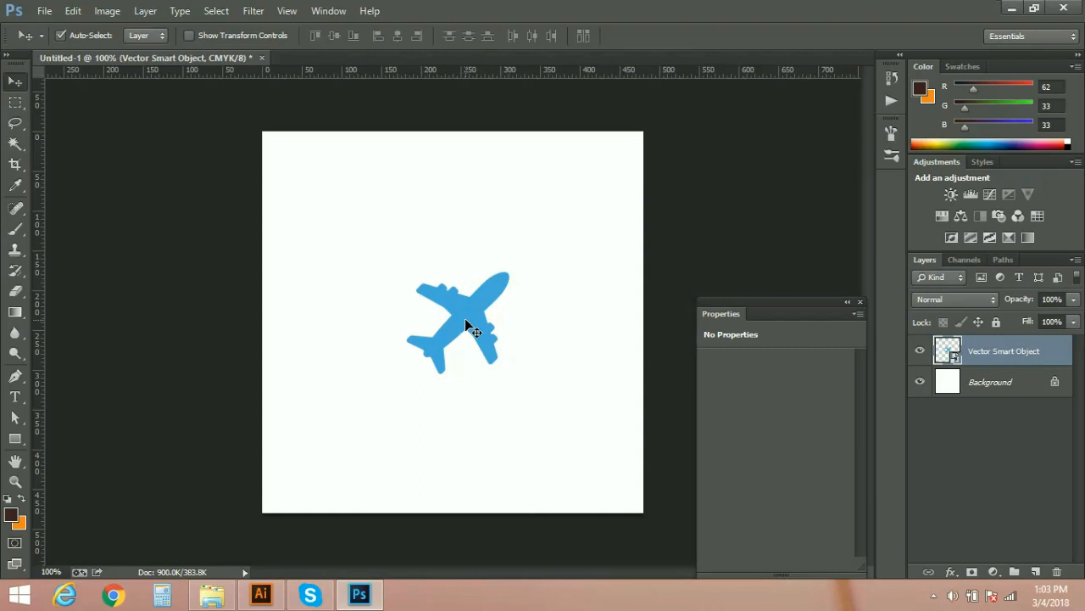
pyautogui.moveTo(466, 327); pyautogui.dragTo(445, 322)
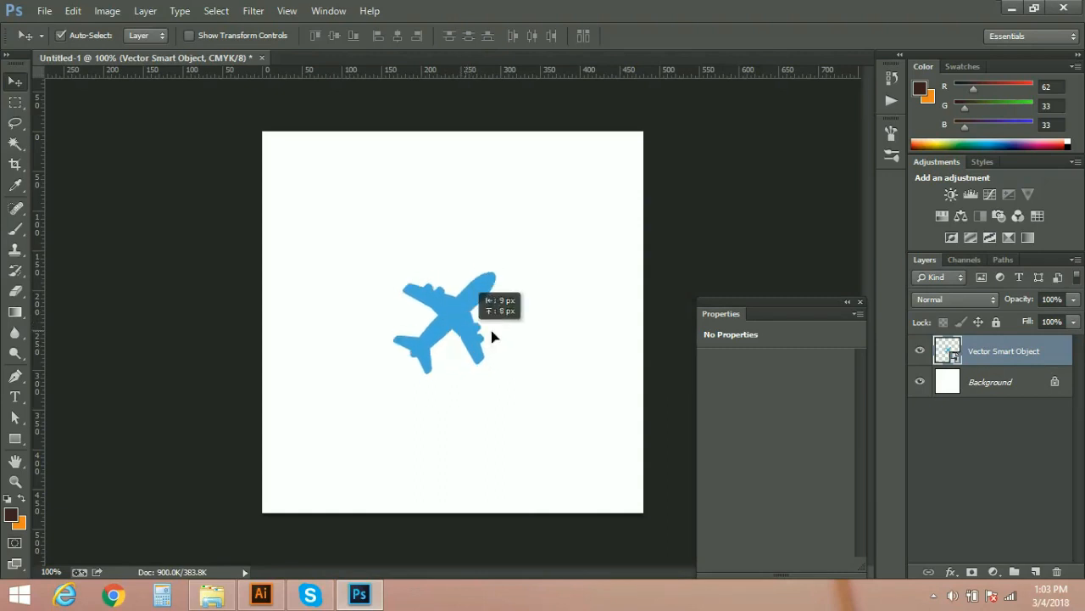
pyautogui.moveTo(445, 318); pyautogui.dragTo(462, 305)
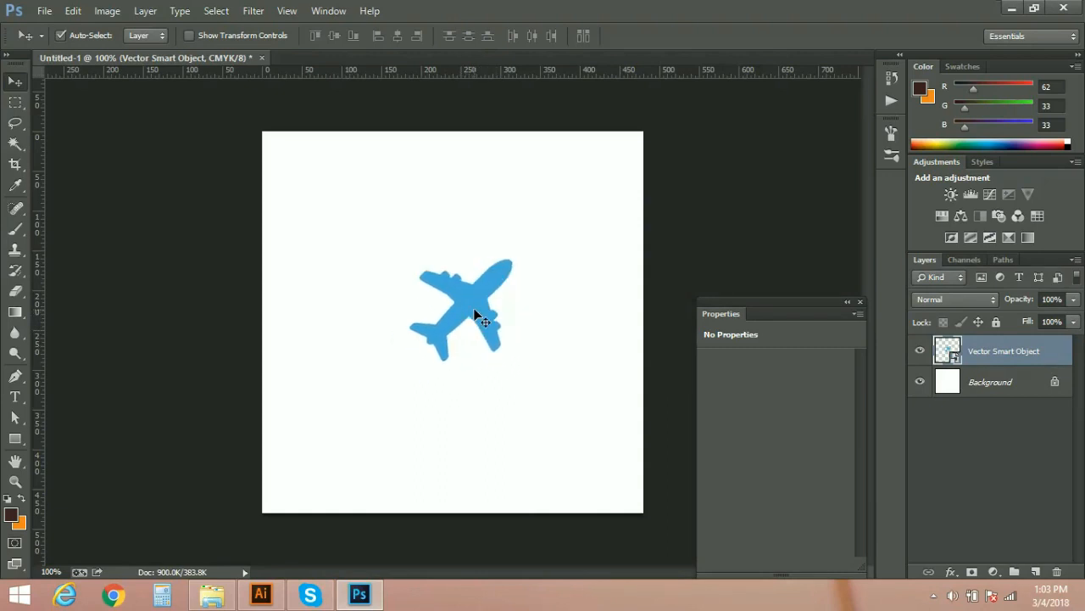
pyautogui.moveTo(475, 323); pyautogui.dragTo(469, 313)
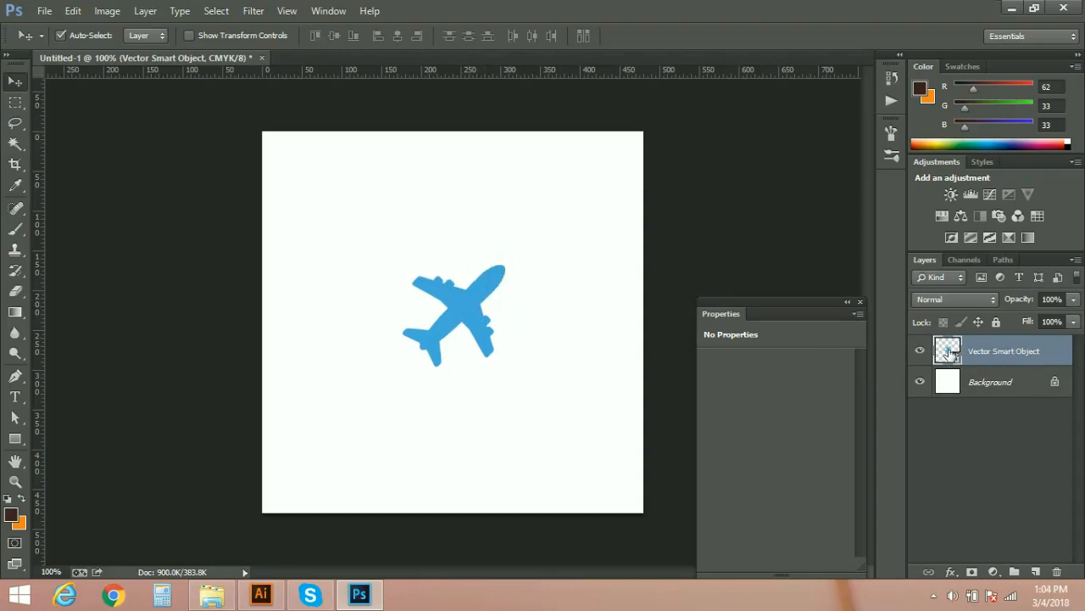
# Open the Vector Smart Object contents in Illustrator and dismiss the save-to-commit notice
pyautogui.doubleClick(948, 350)
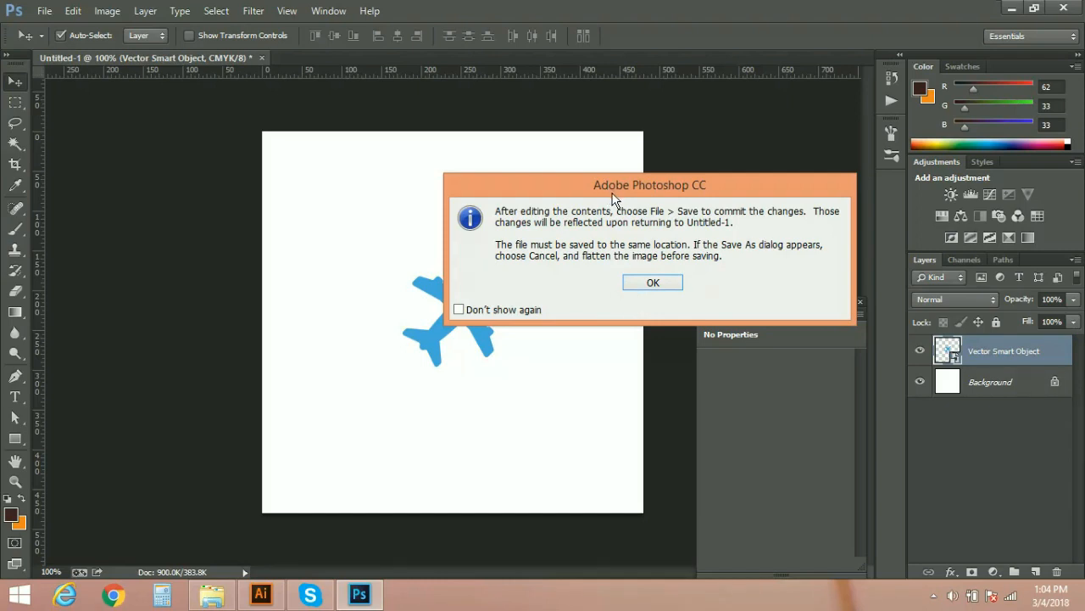
pyautogui.moveTo(636, 246)
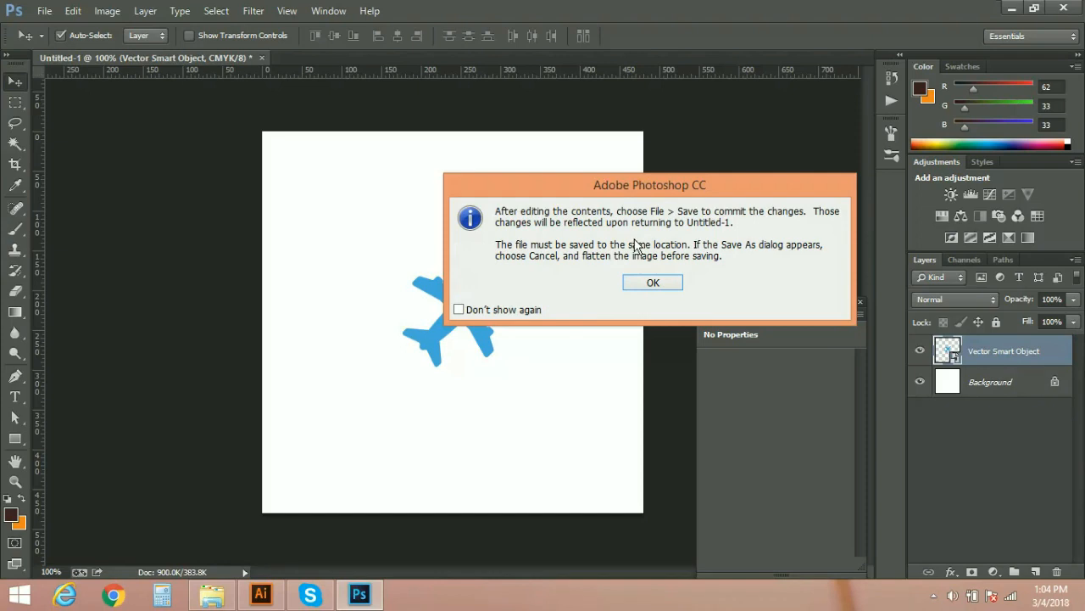
pyautogui.moveTo(653, 282)
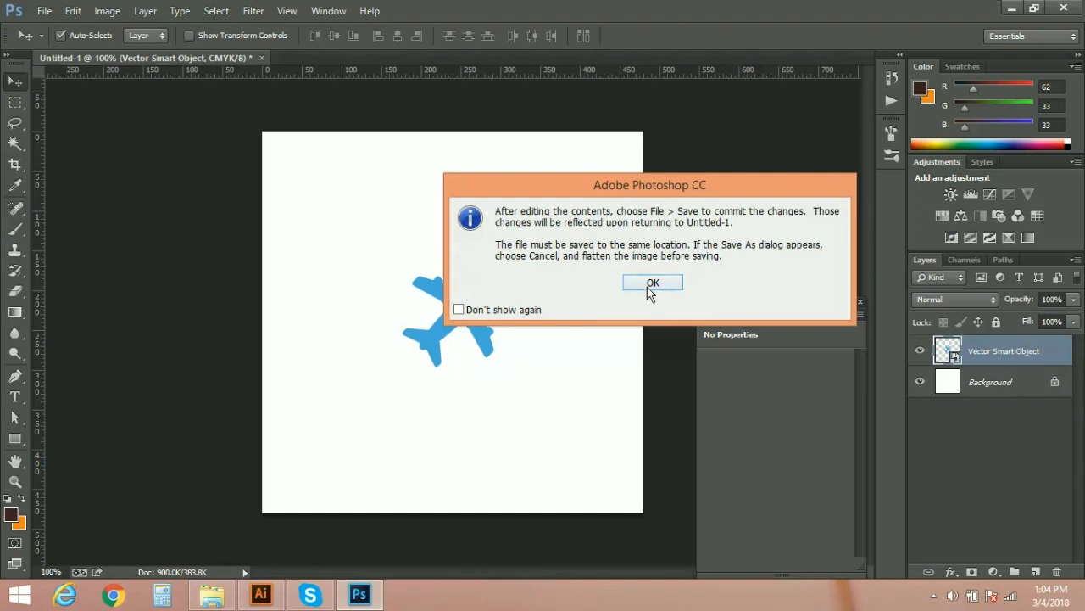
pyautogui.click(653, 282)
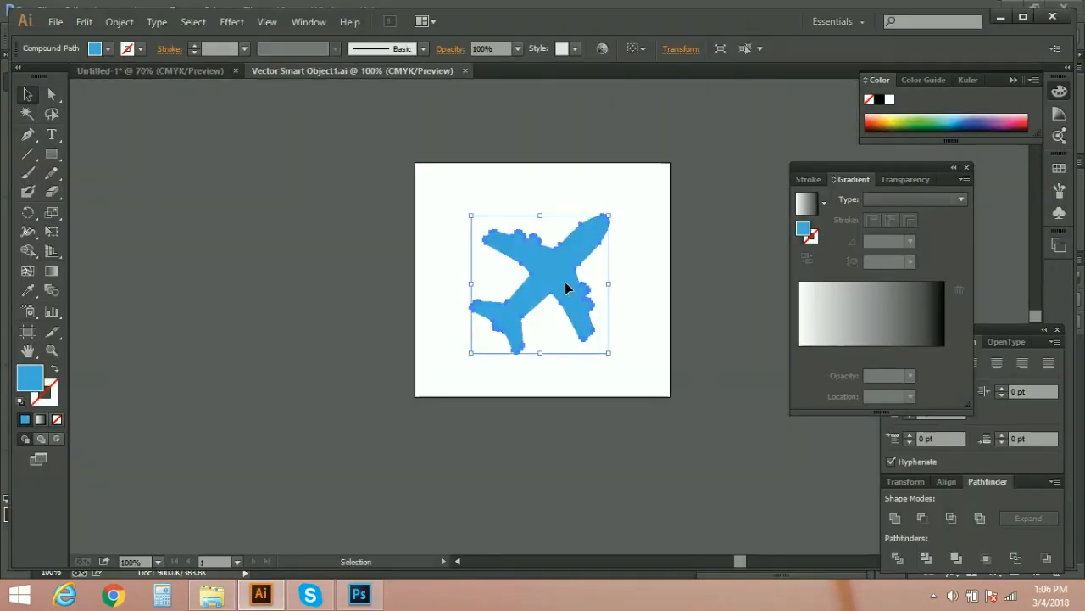
pyautogui.moveTo(797, 292)
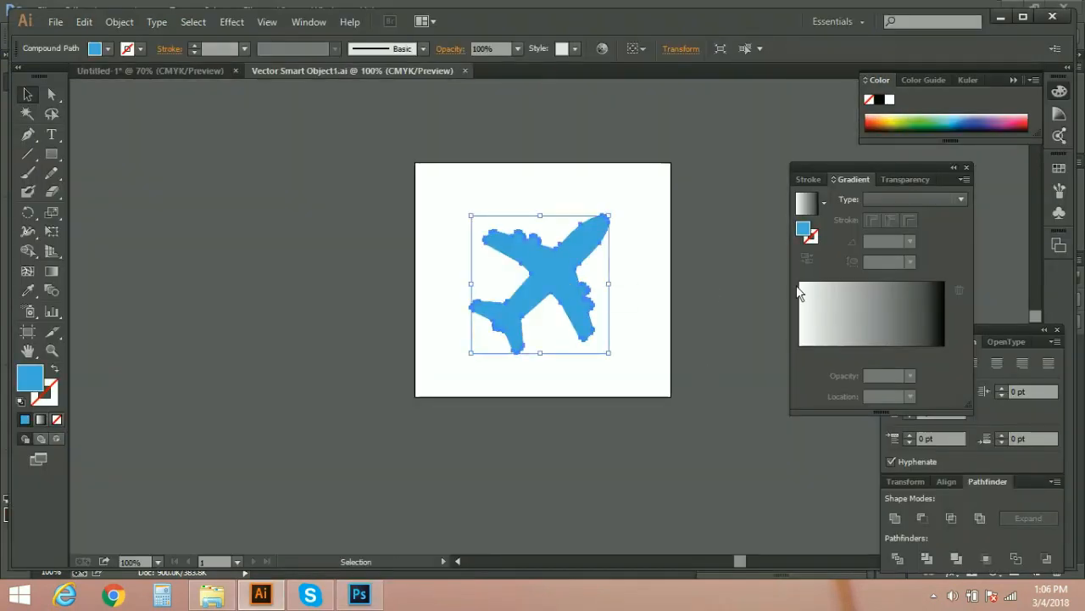
# Give the airplane a dark blue fill, then save and close Vector Smart Object1.ai
pyautogui.click(931, 119)
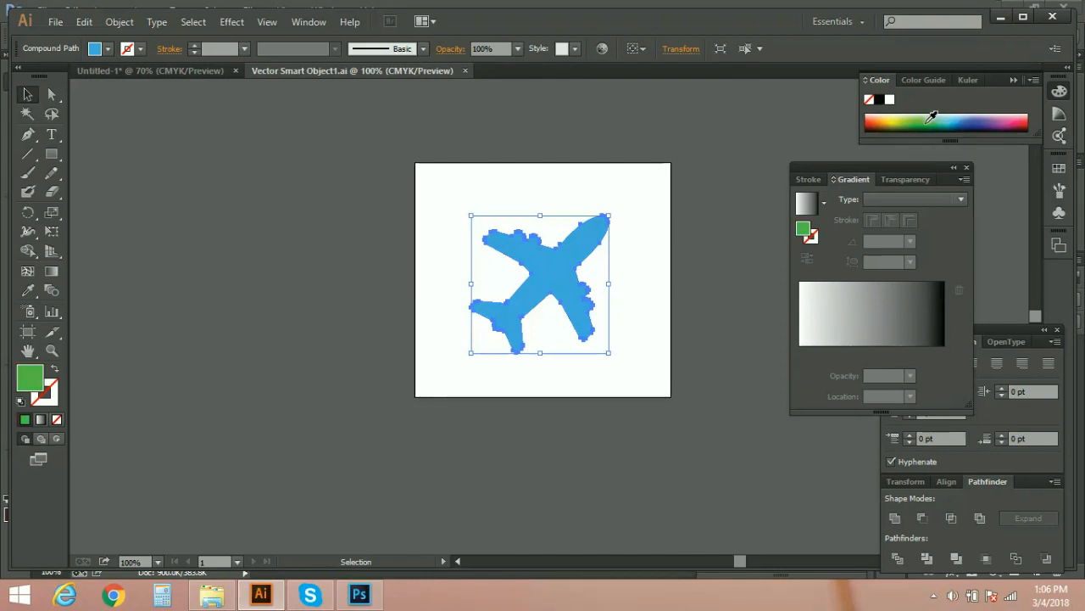
pyautogui.click(996, 123)
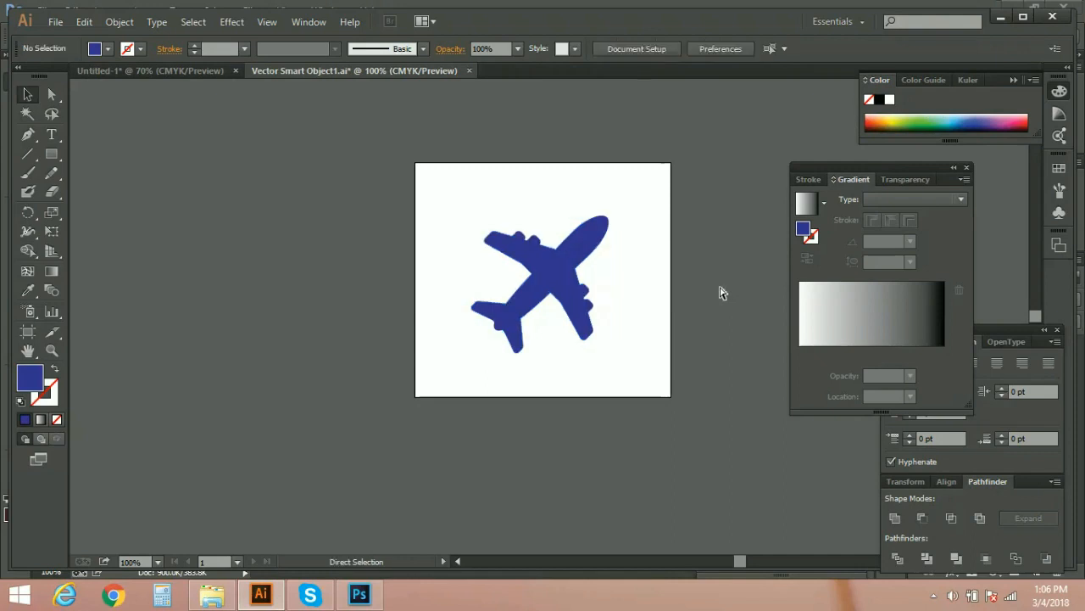
pyautogui.click(55, 21)
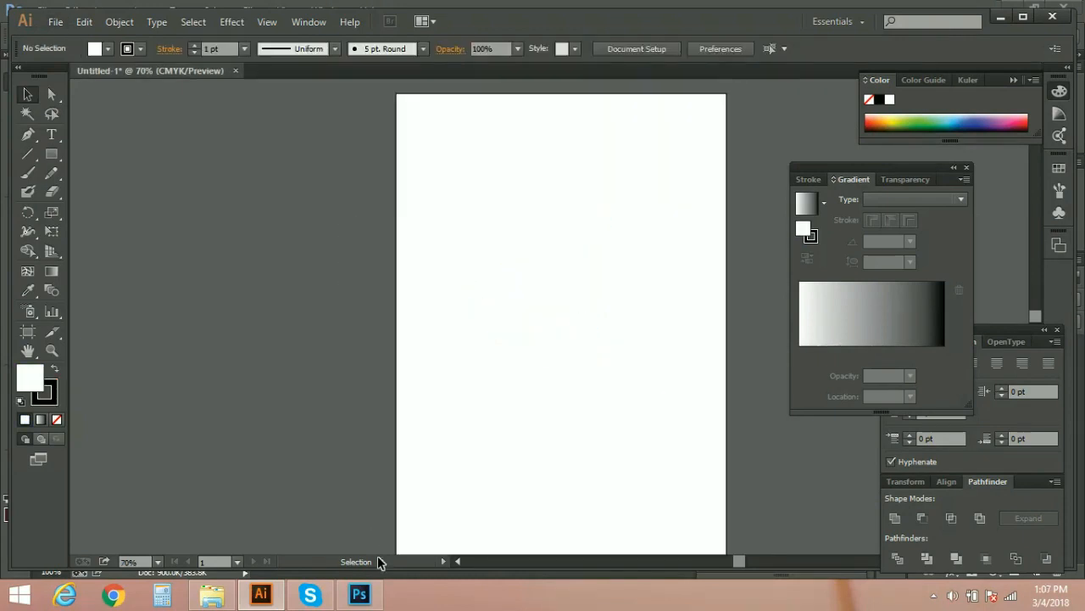
# Check the dark blue airplane in Photoshop, then open the icon folder to get basket.ai
pyautogui.click(359, 594)
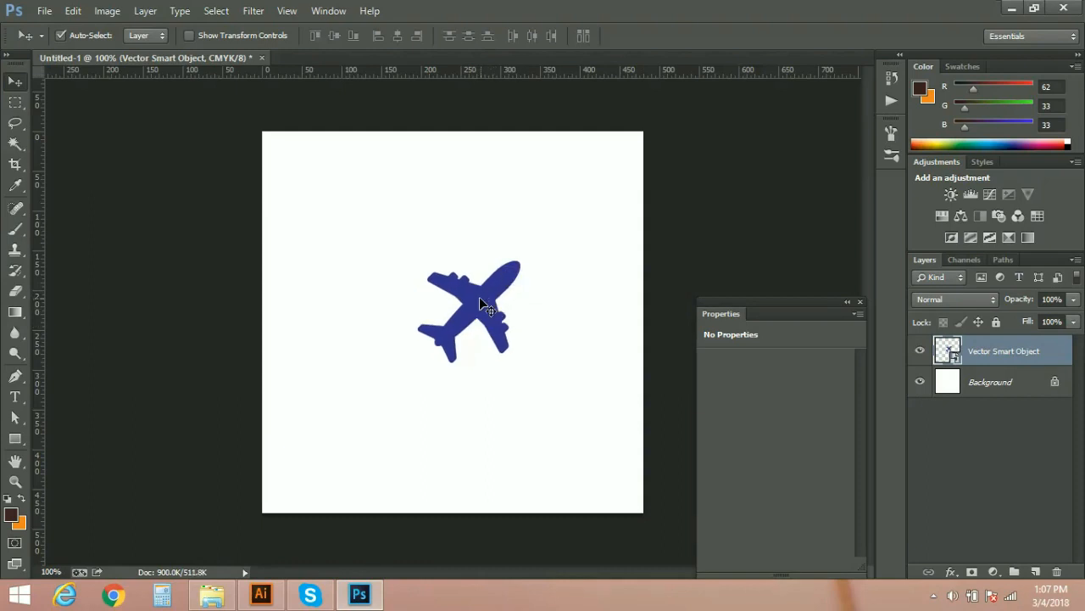
pyautogui.moveTo(284, 527)
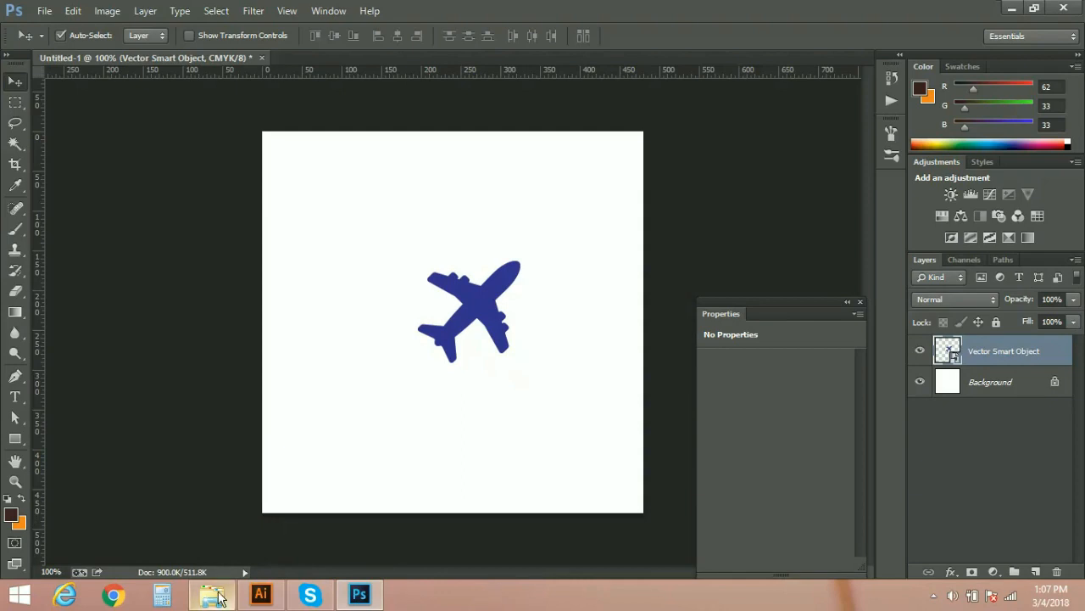
pyautogui.click(260, 593)
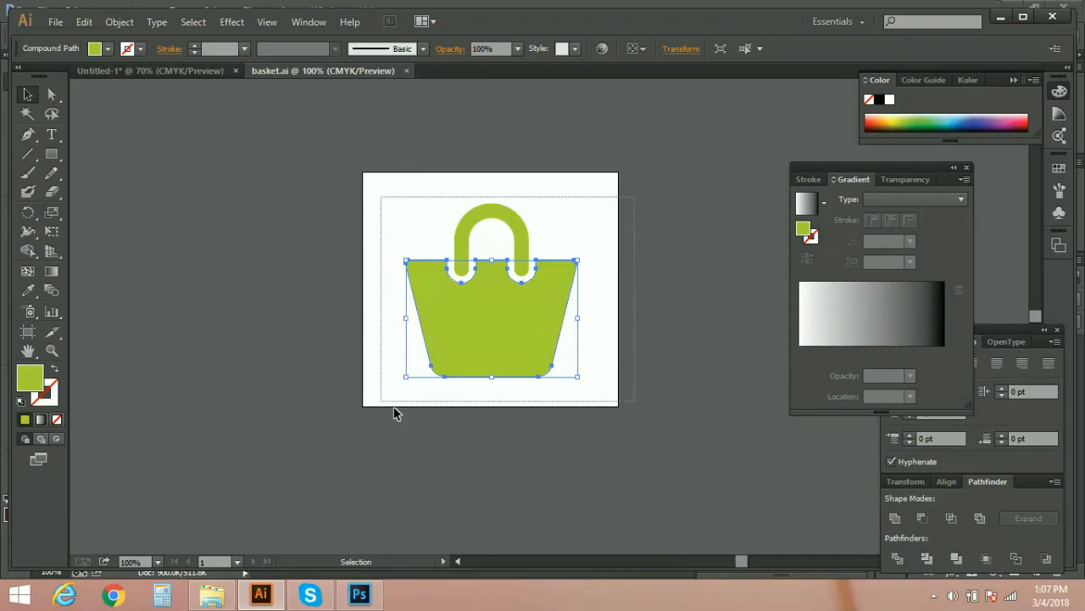
# Paste the green basket as a pixel layer and drag it to the canvas centre
pyautogui.click(358, 594)
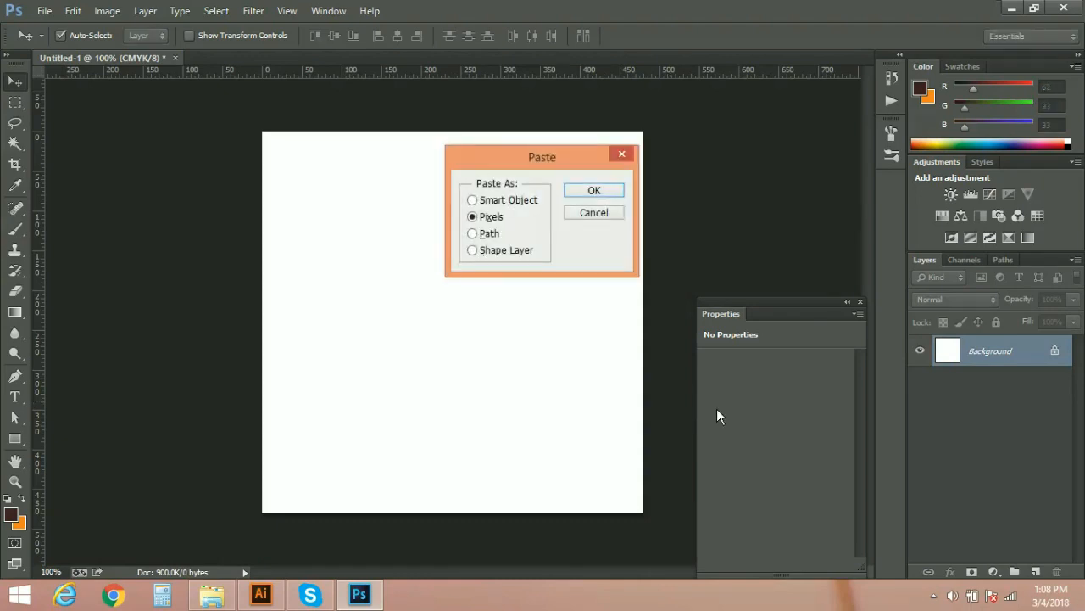
pyautogui.click(594, 190)
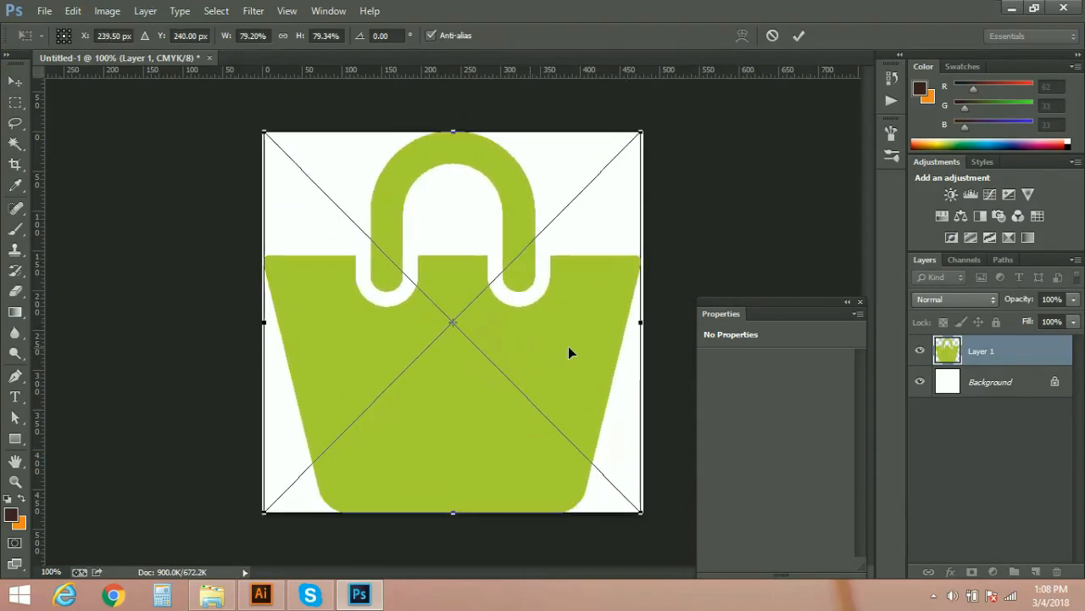
pyautogui.moveTo(586, 346)
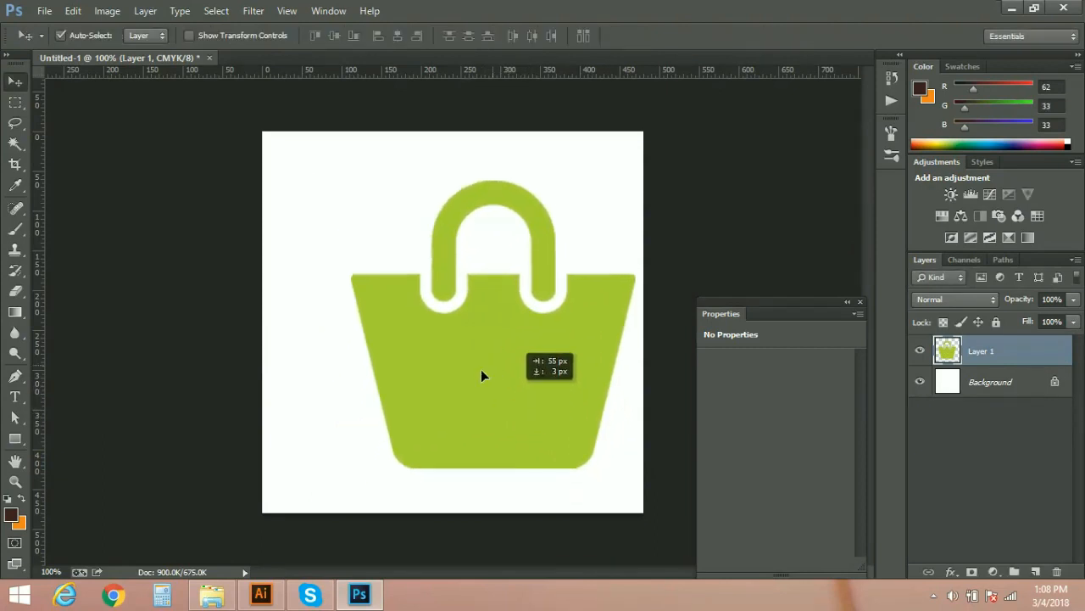
pyautogui.moveTo(483, 376); pyautogui.dragTo(454, 386)
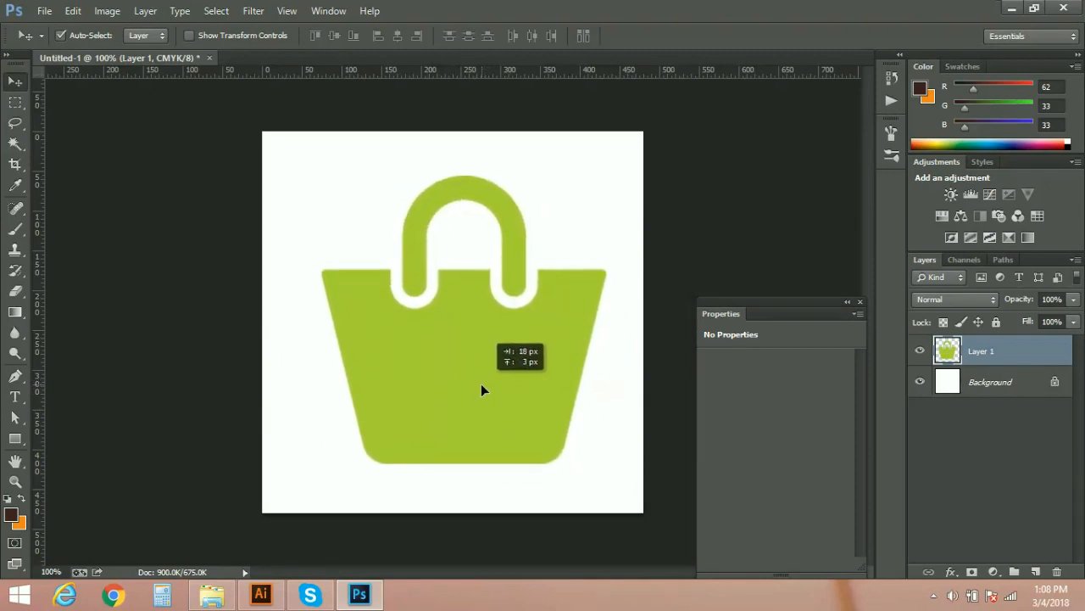
pyautogui.moveTo(484, 390); pyautogui.dragTo(500, 392)
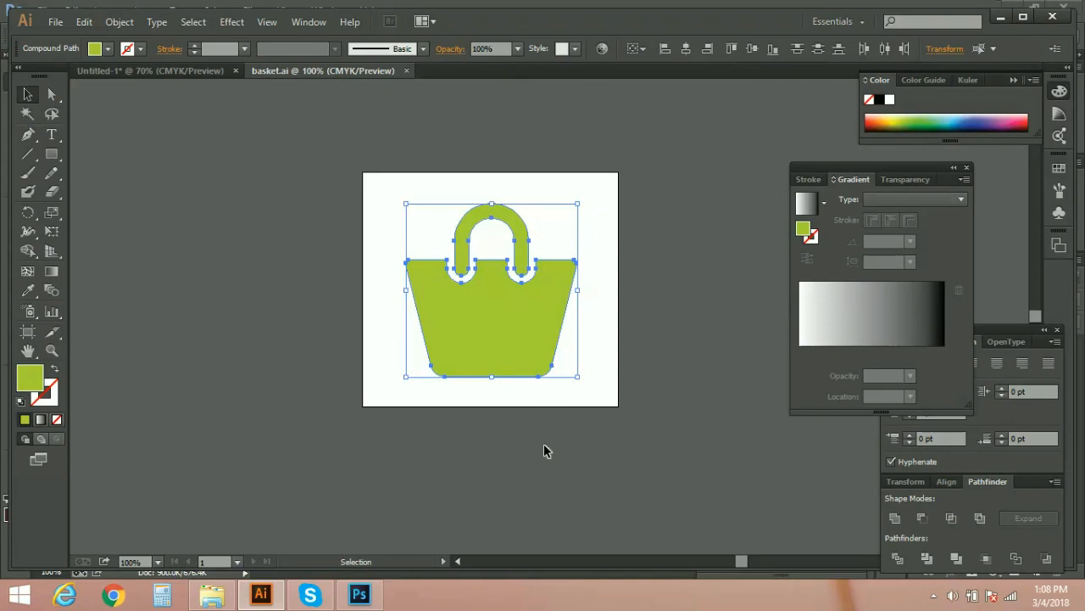
pyautogui.moveTo(407, 184)
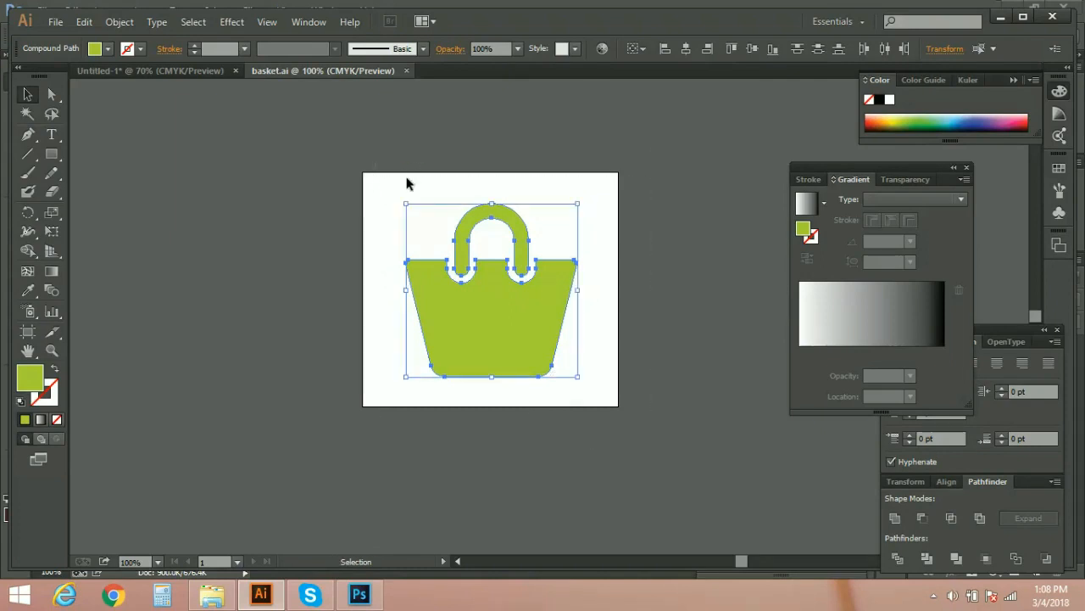
# Back in Photoshop, choose Path in the Paste dialog, then close the dialog
pyautogui.click(358, 594)
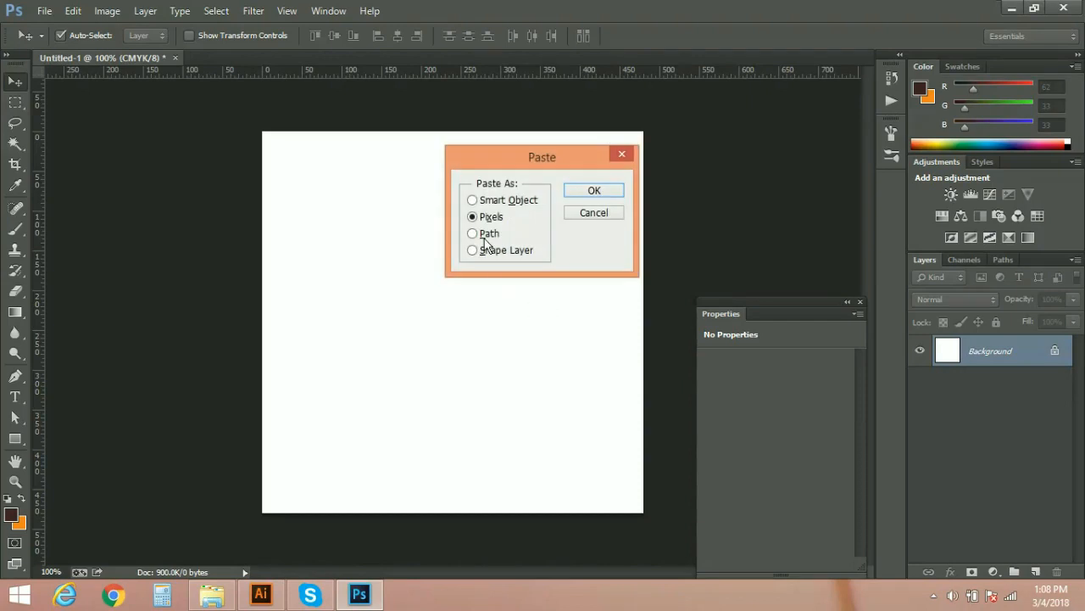
pyautogui.click(472, 233)
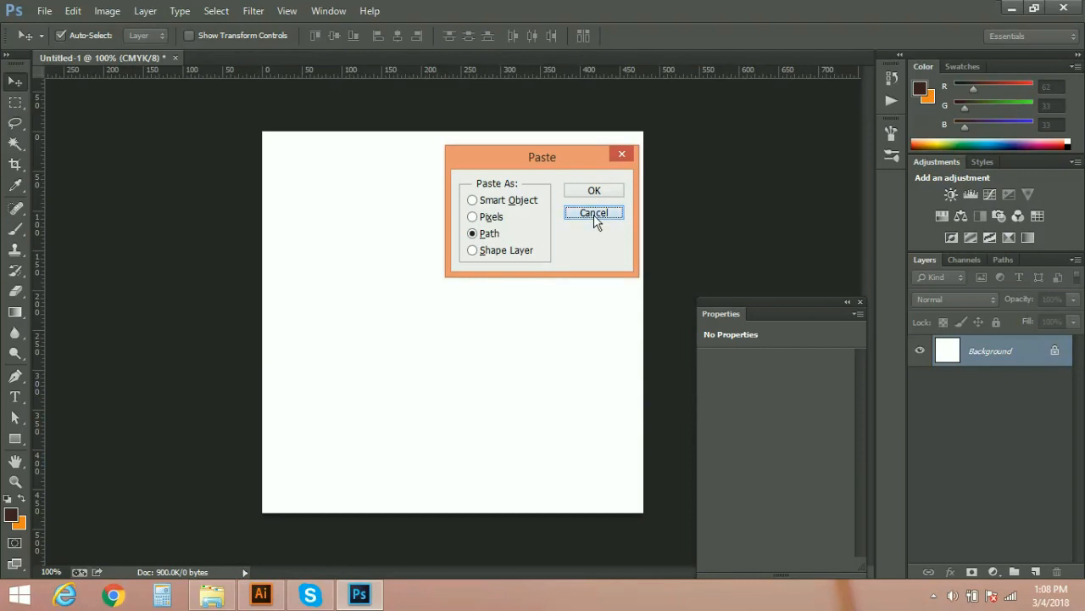
pyautogui.click(594, 213)
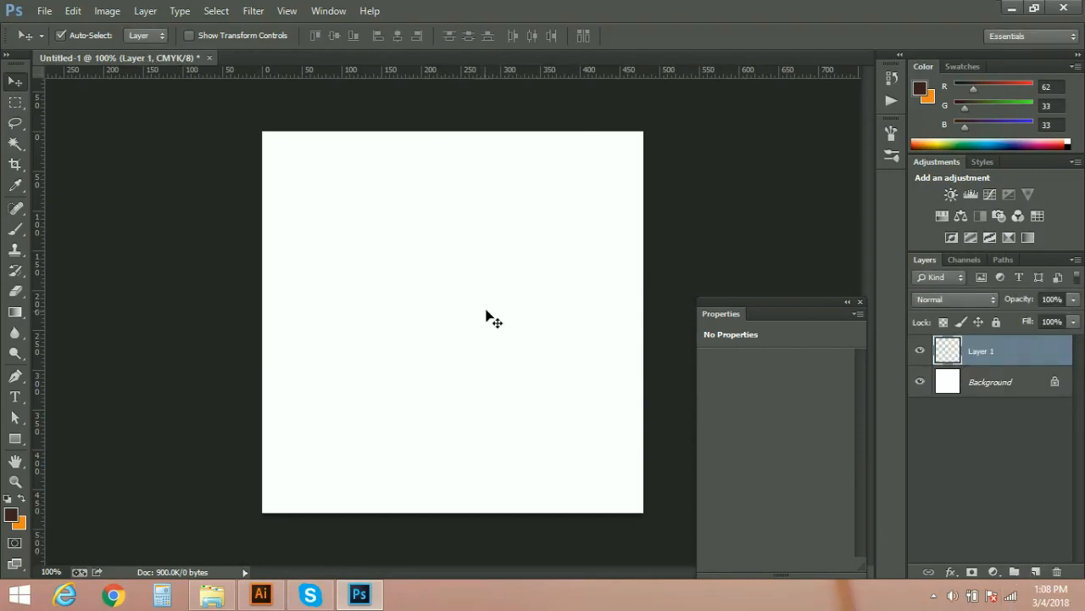
pyautogui.moveTo(509, 323)
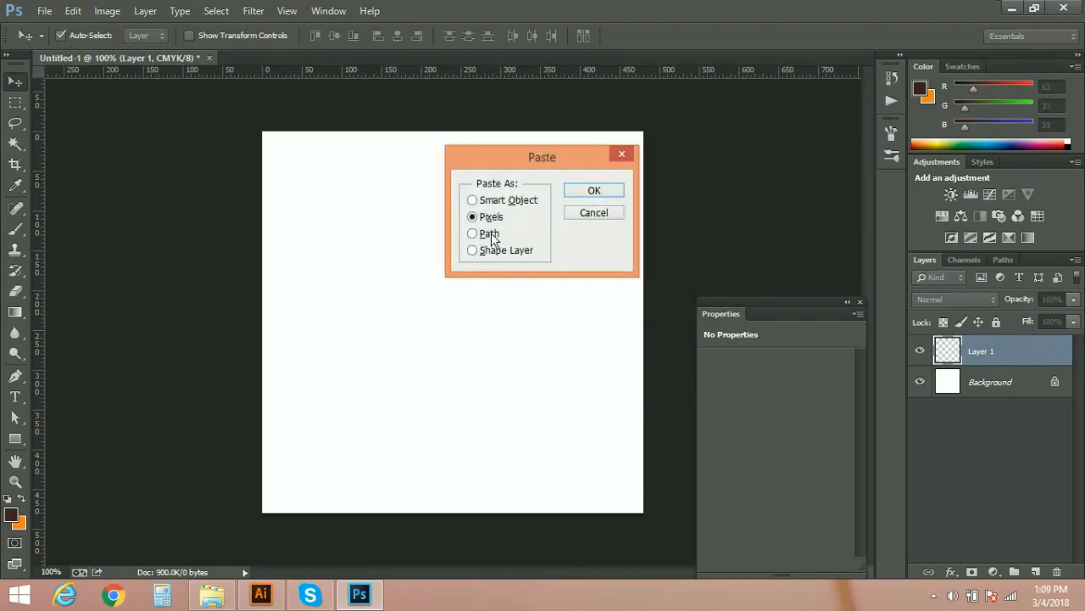
# Paste the basket icon as a path-based vector mask and adjust a corner point
pyautogui.click(593, 189)
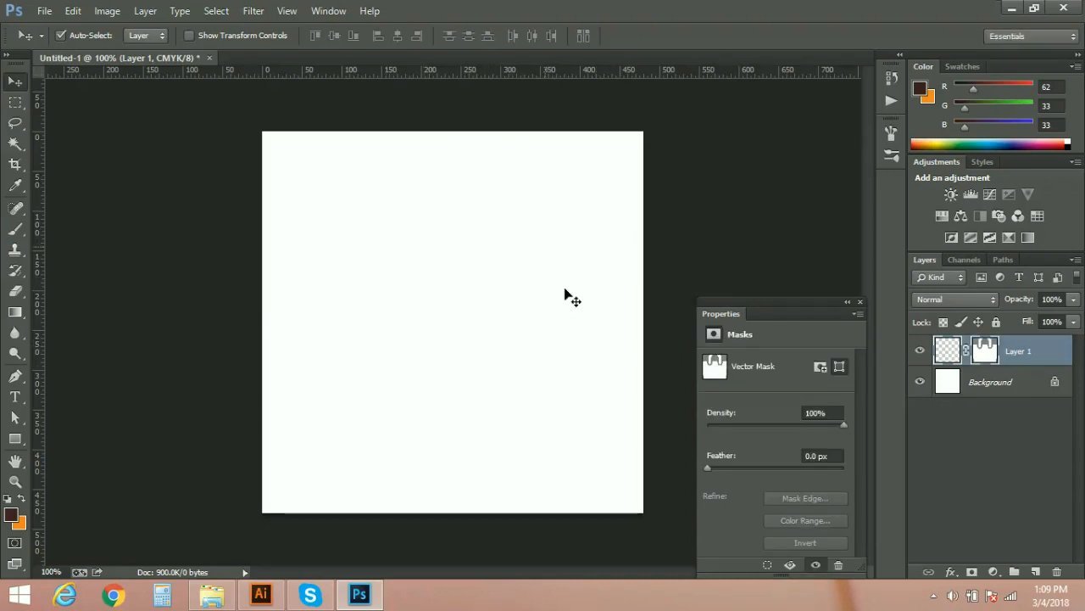
pyautogui.moveTo(1005, 346)
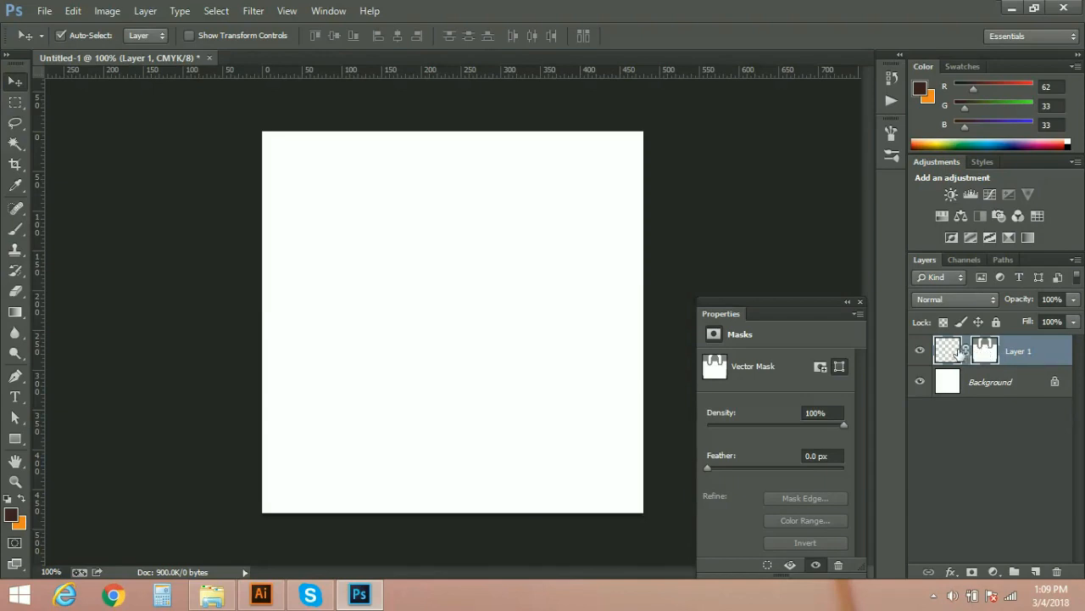
pyautogui.moveTo(948, 350)
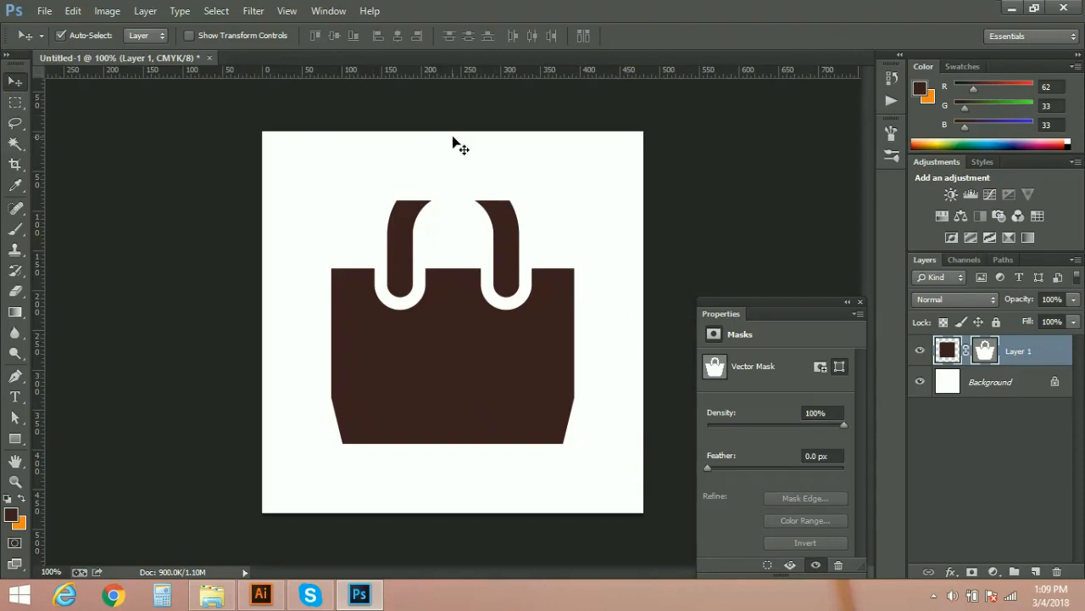
pyautogui.moveTo(649, 415)
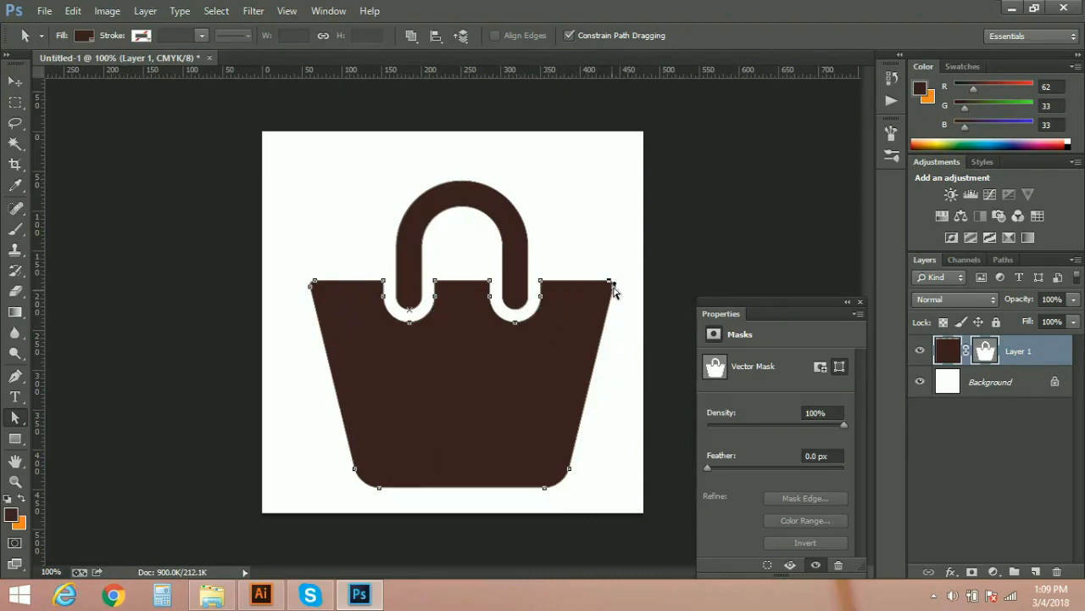
pyautogui.moveTo(610, 282); pyautogui.dragTo(599, 349)
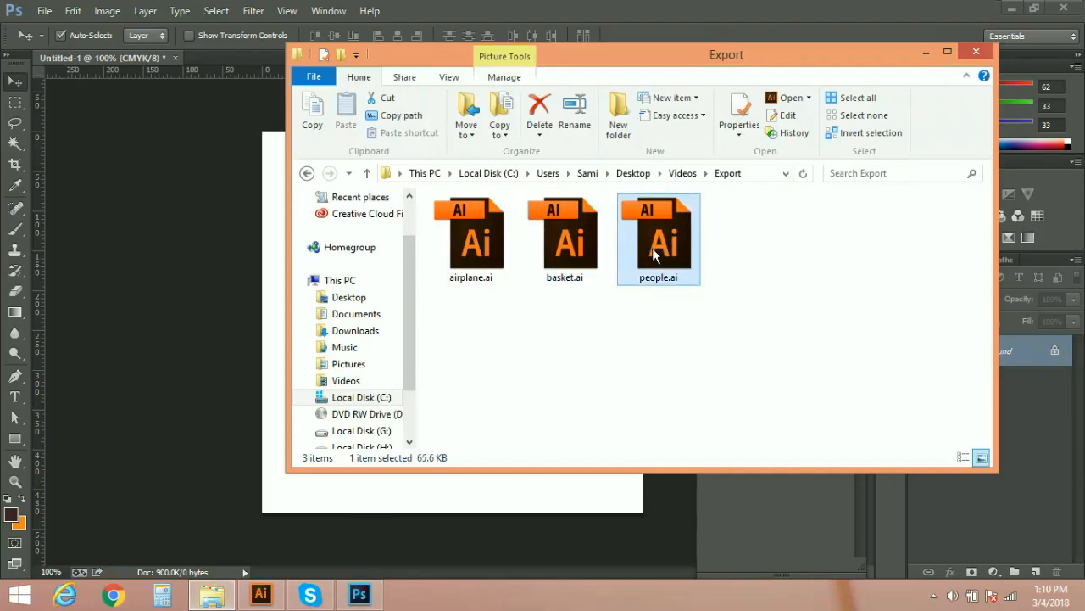
# Copy the shapes from people.ai and paste them into Photoshop as a Shape Layer
pyautogui.doubleClick(658, 239)
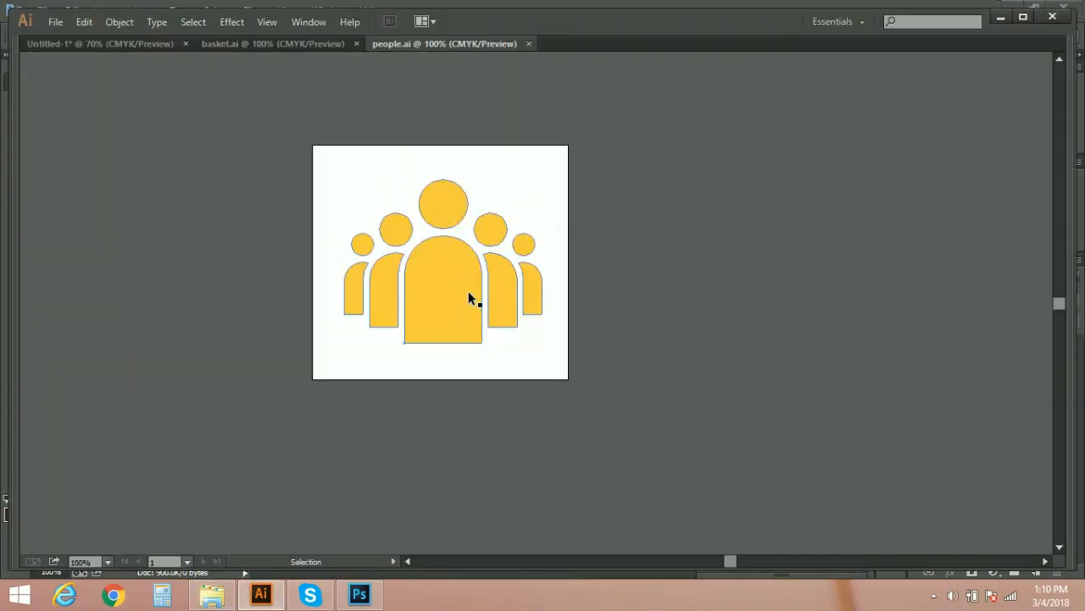
pyautogui.click(457, 297)
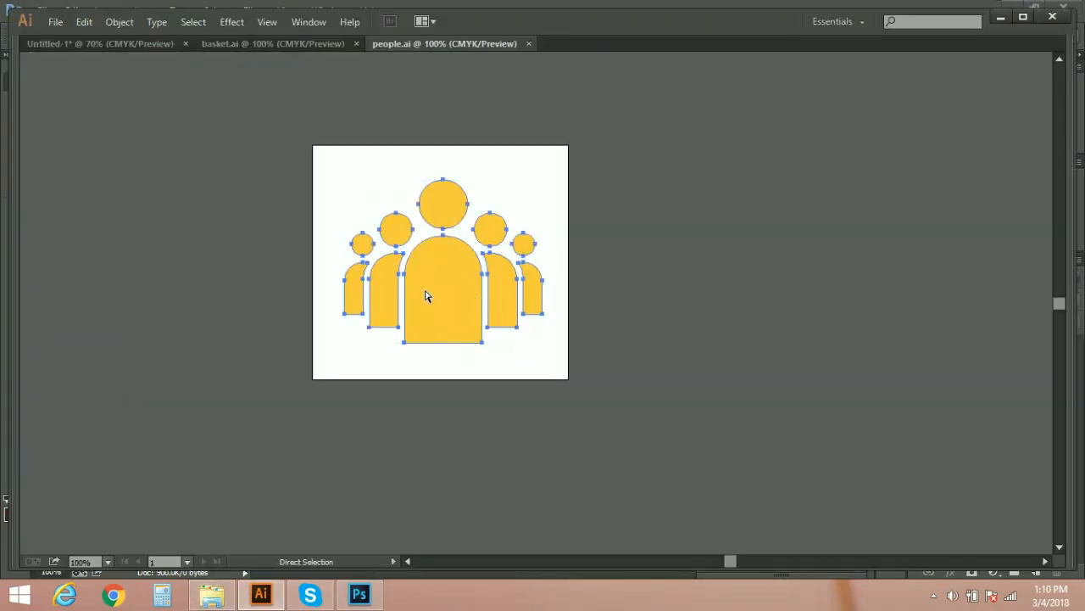
pyautogui.click(359, 594)
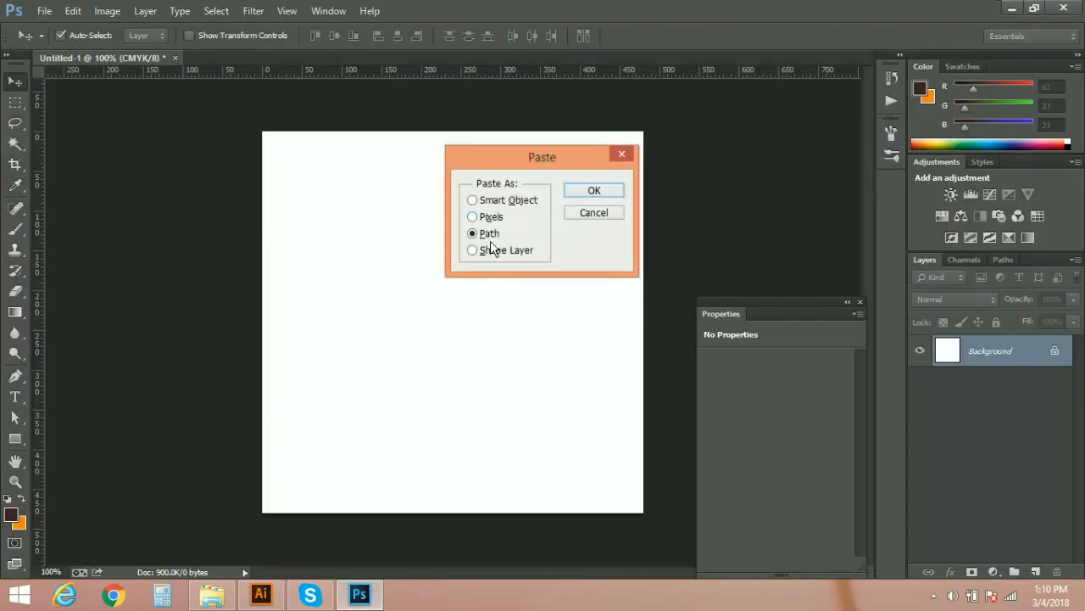
pyautogui.click(473, 250)
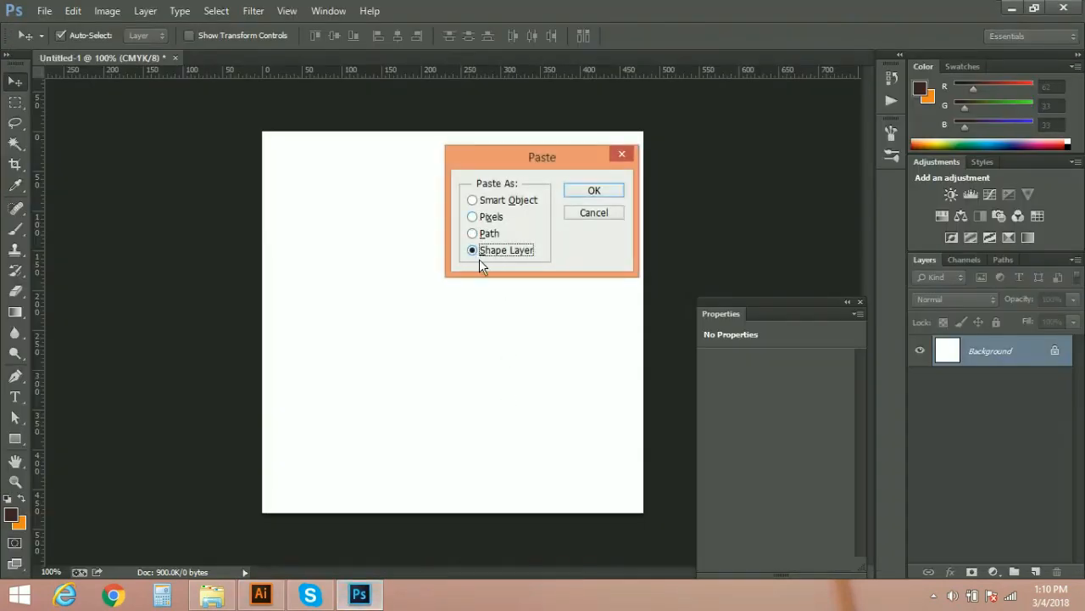
pyautogui.moveTo(606, 200)
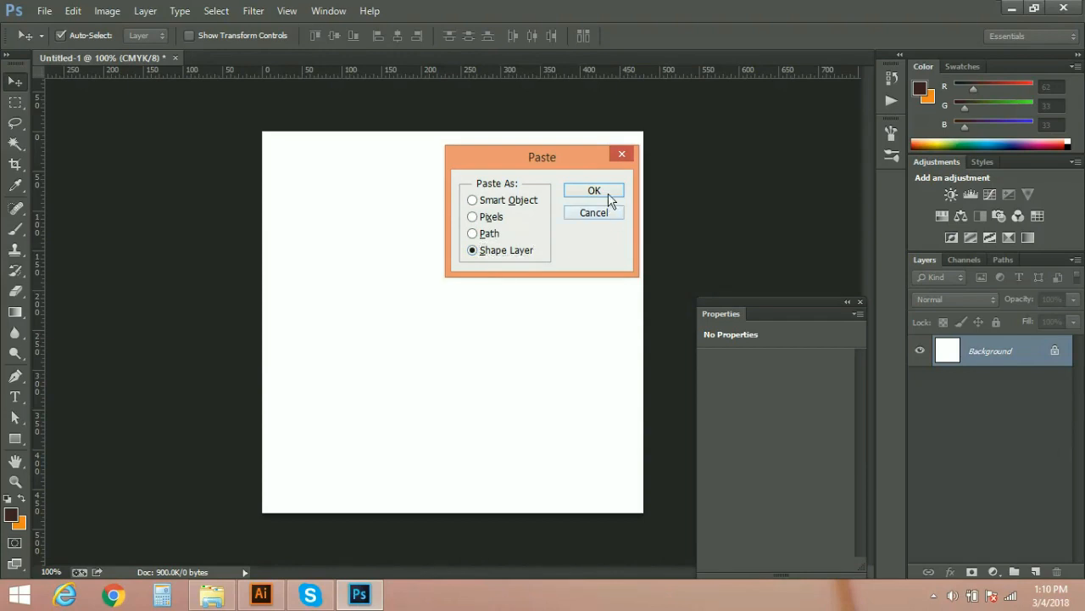
pyautogui.click(594, 190)
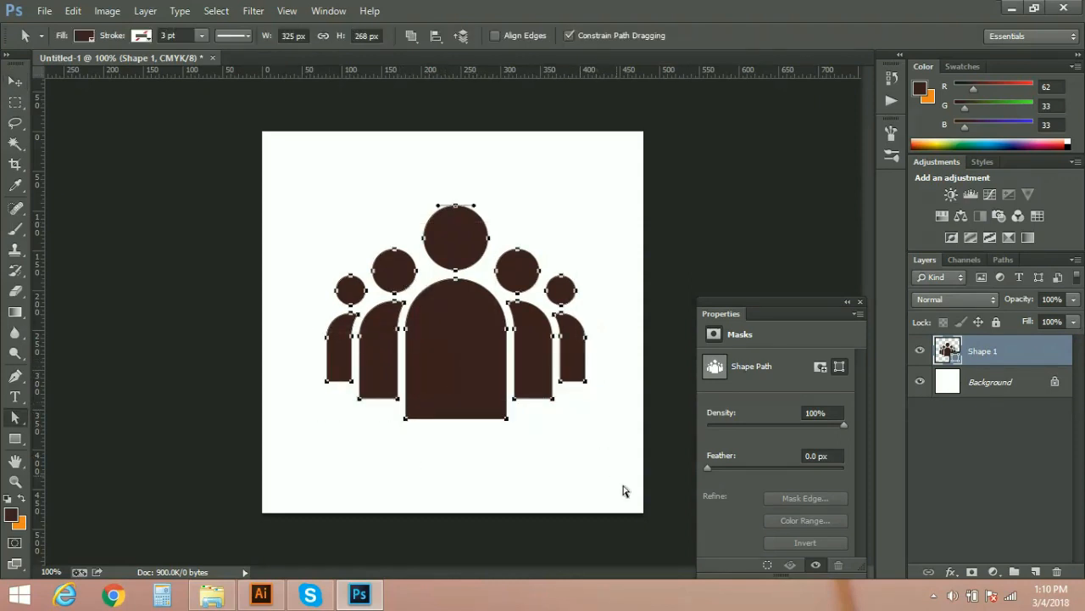
pyautogui.moveTo(455, 478)
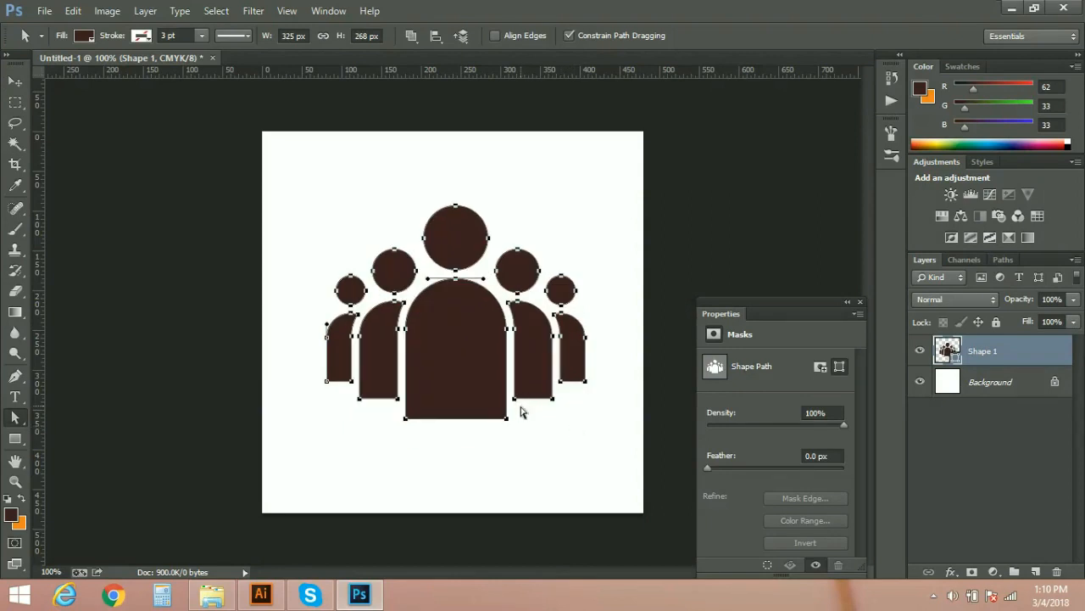
pyautogui.moveTo(520, 415)
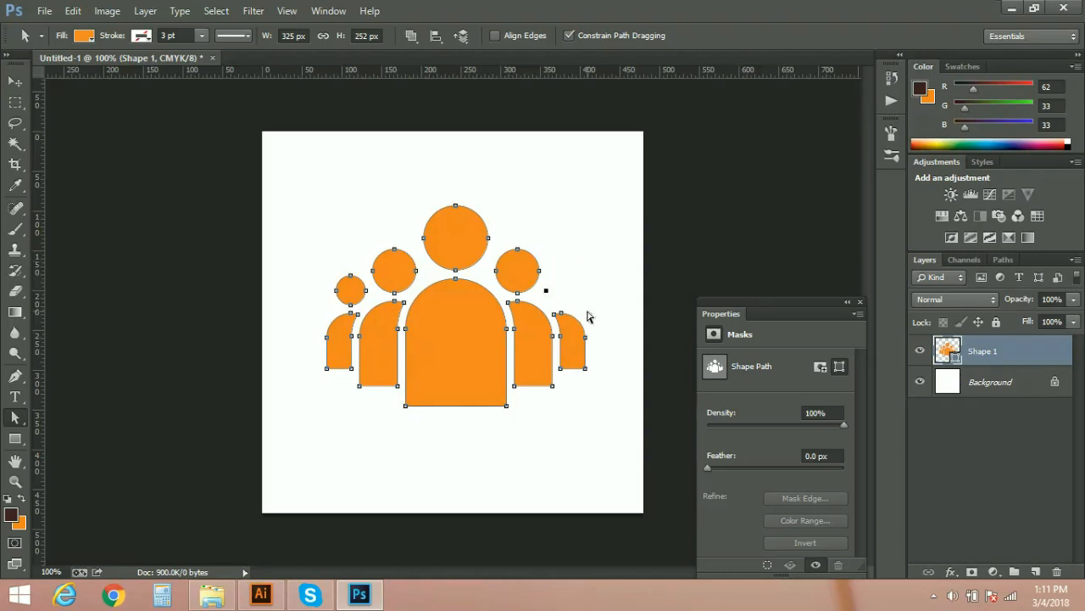
# Delete the two outer small figures, then drag the orange icon to the canvas centre
pyautogui.moveTo(587, 303); pyautogui.dragTo(619, 366)
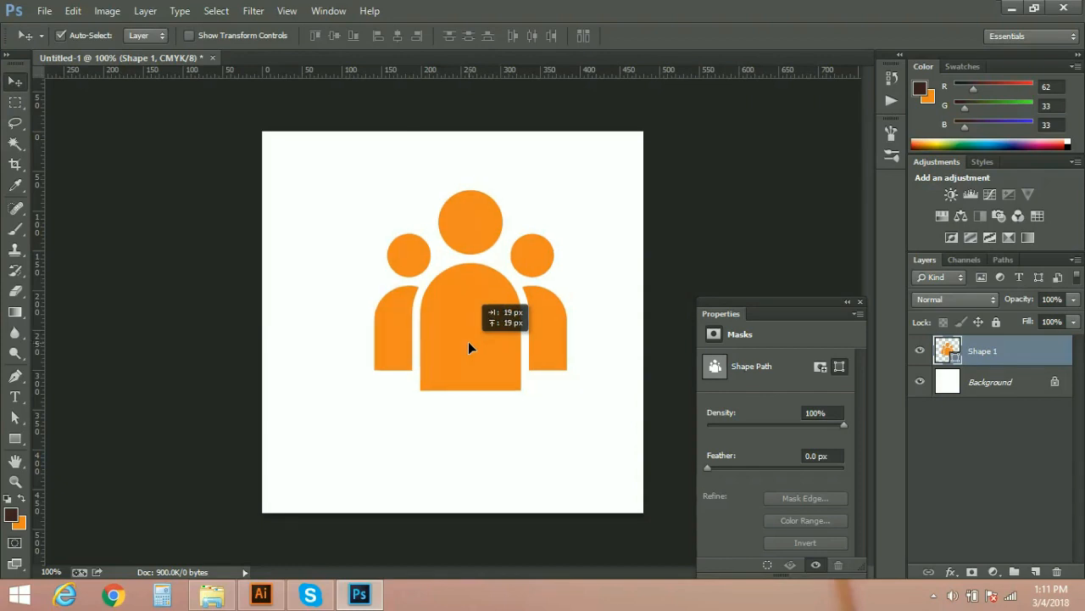
pyautogui.moveTo(471, 348); pyautogui.dragTo(462, 377)
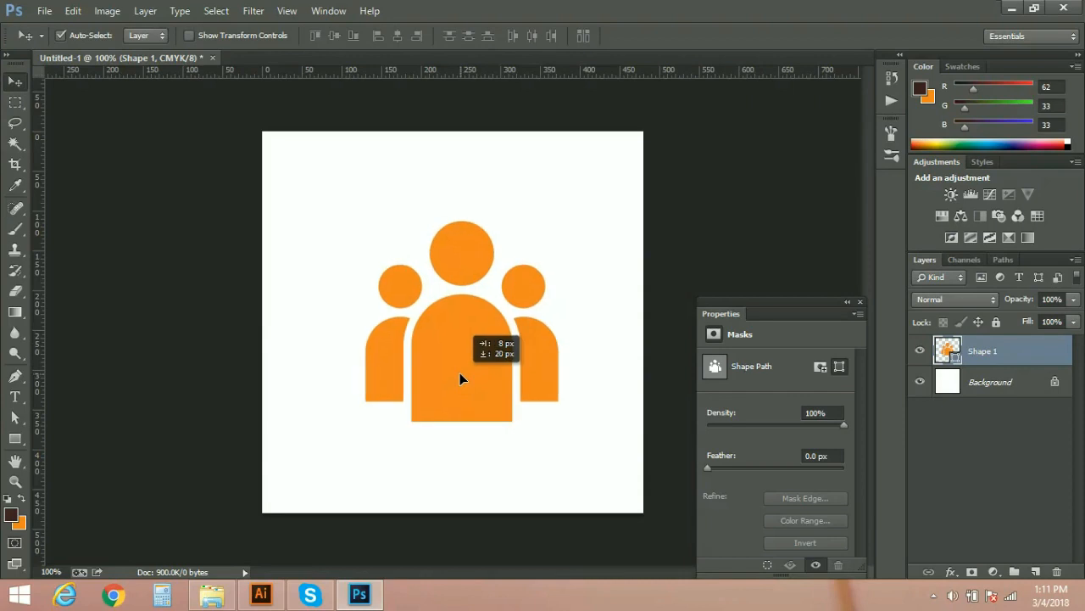
pyautogui.moveTo(495, 384)
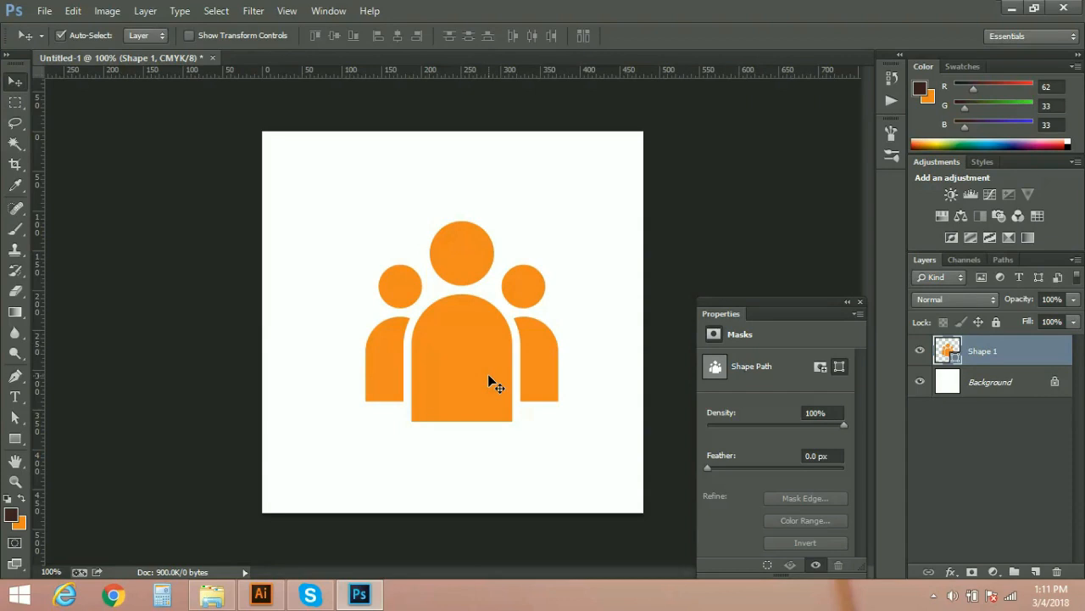
pyautogui.moveTo(496, 388); pyautogui.dragTo(475, 348)
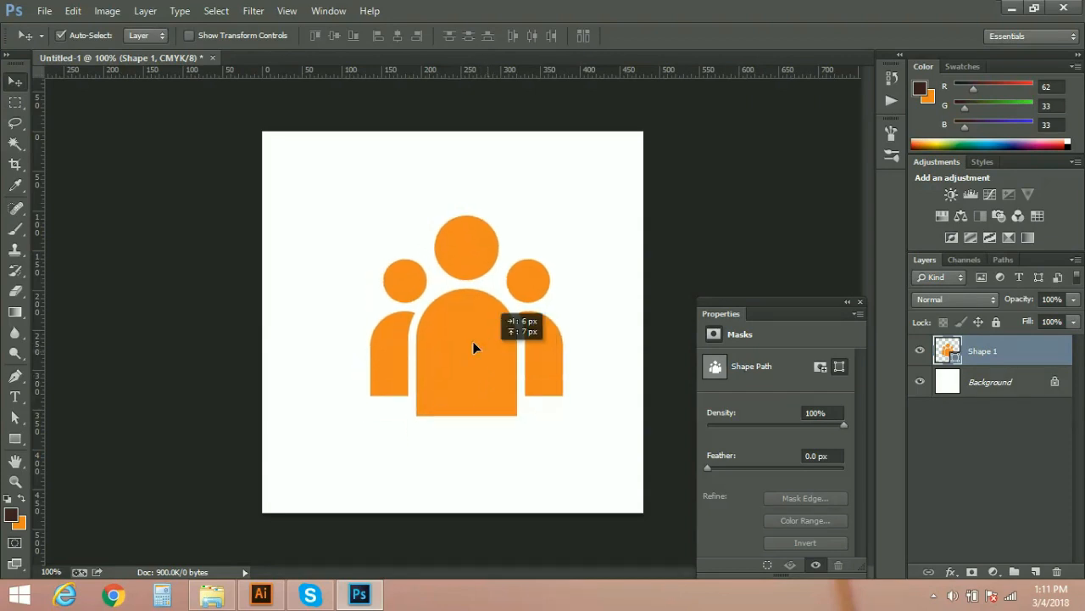
pyautogui.moveTo(475, 348); pyautogui.dragTo(505, 374)
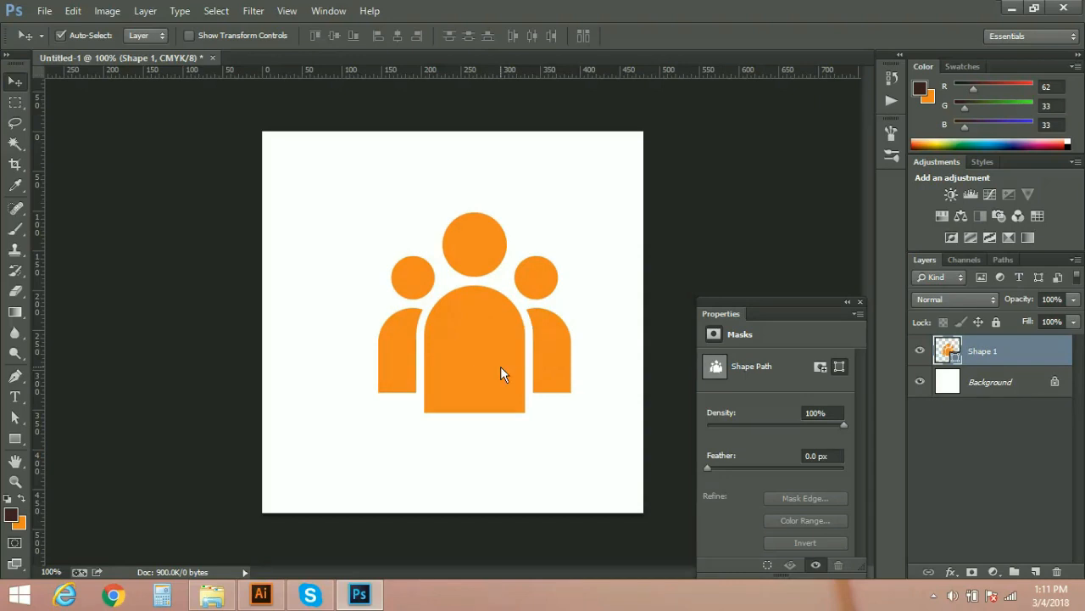
pyautogui.moveTo(503, 377)
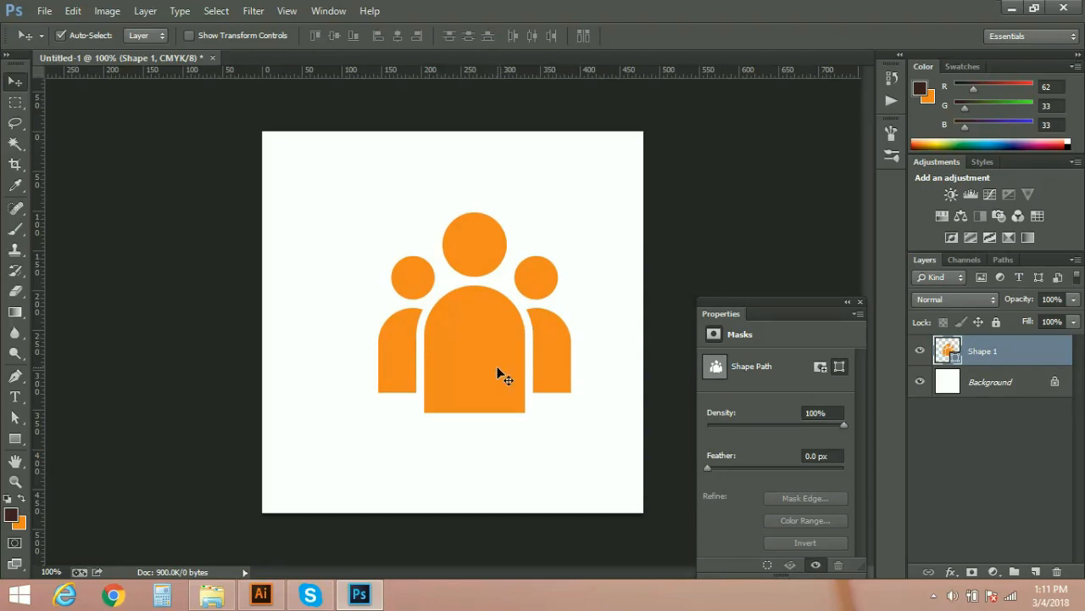